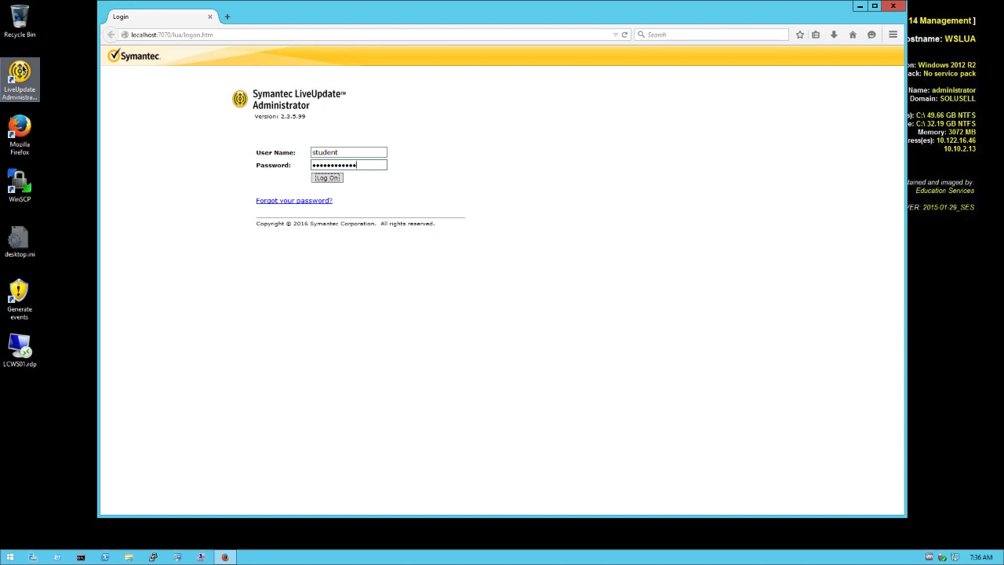
{"action": "mouse_move", "coordinate": [353, 149]}
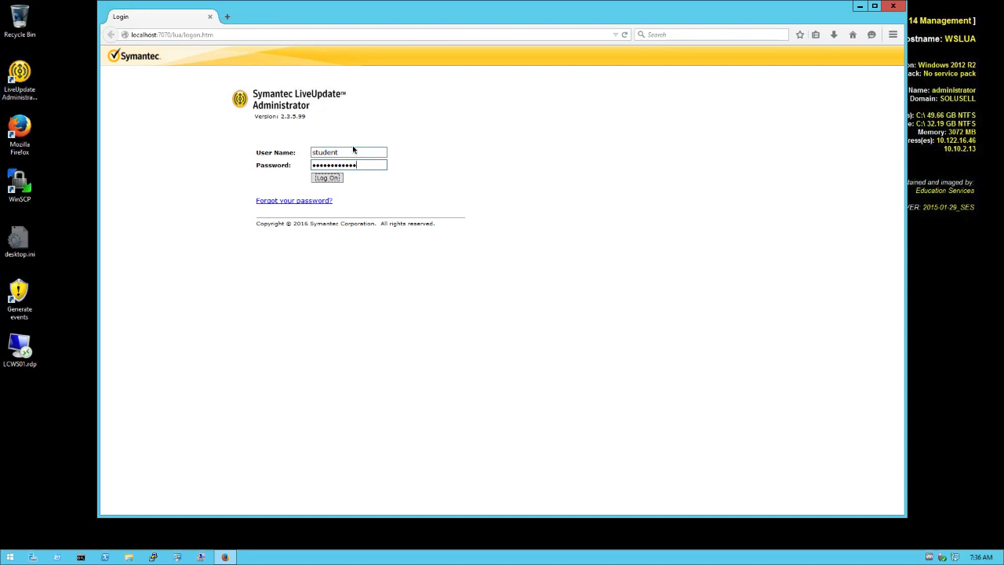
{"action": "mouse_move", "coordinate": [373, 168]}
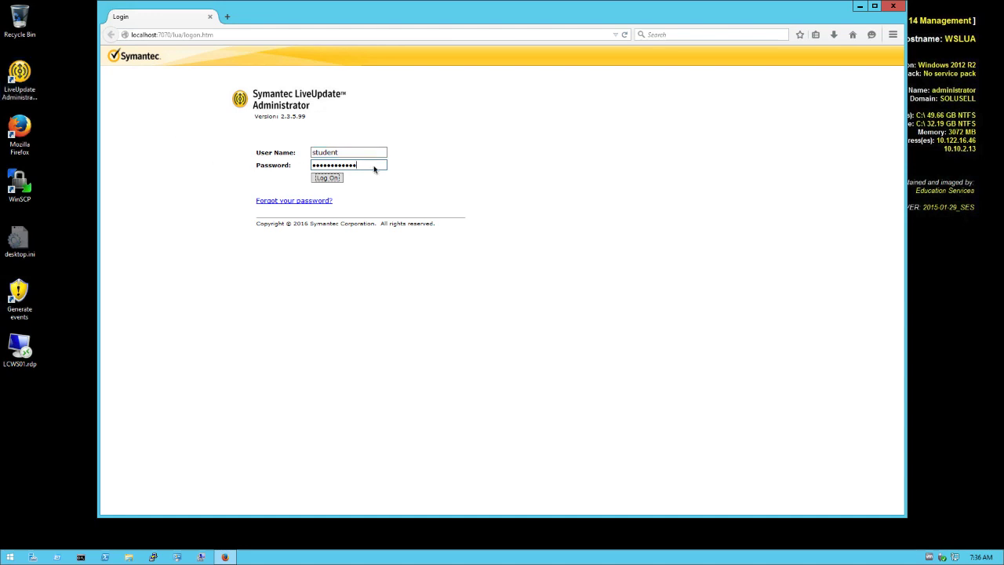
Log on to the LiveUpdate Administrator console with the entered credentials.
{"action": "left_click", "coordinate": [327, 178]}
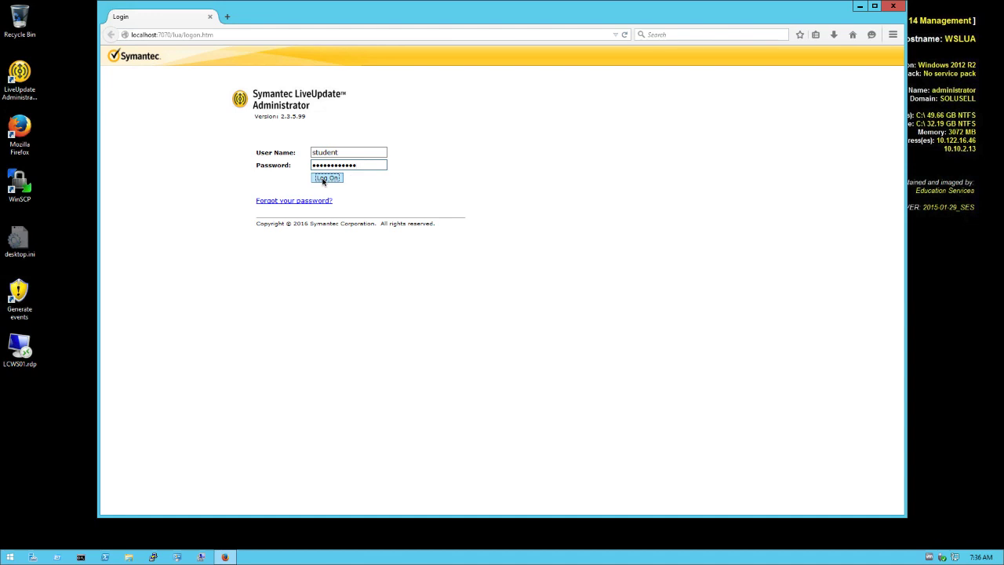
{"action": "left_click", "coordinate": [327, 177]}
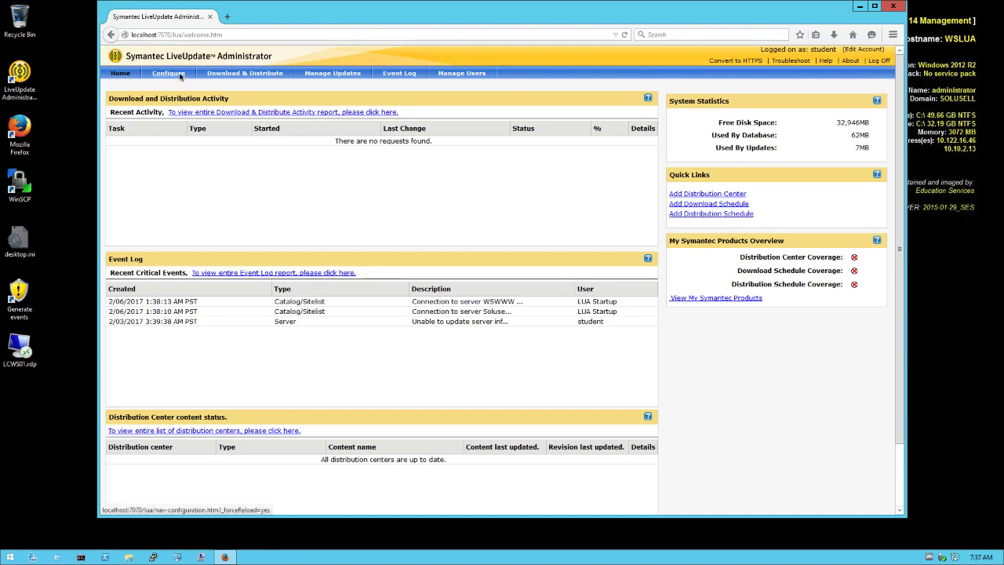
Update the Symantec product catalog under Configure and start Add New Products.
{"action": "left_click", "coordinate": [168, 72]}
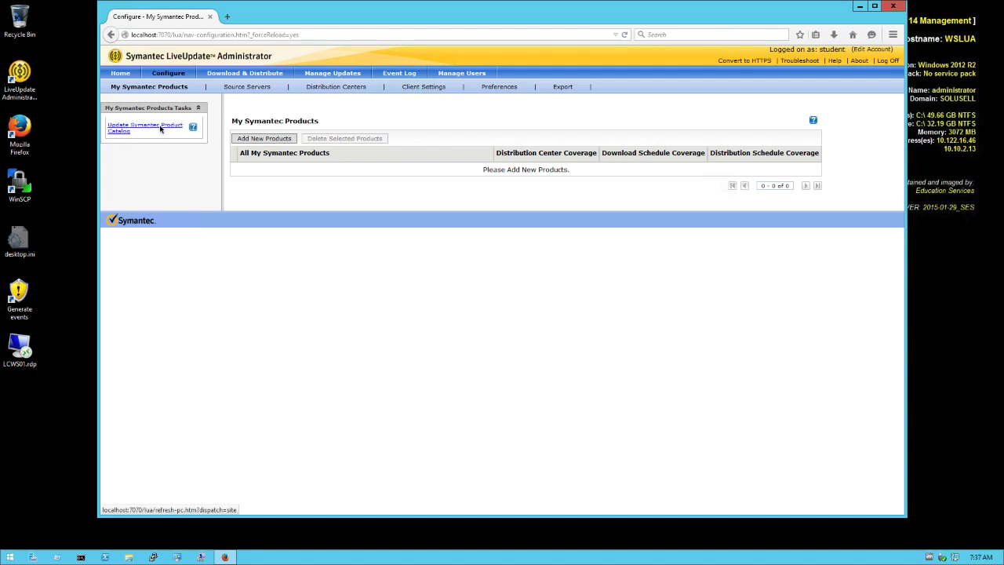
{"action": "left_click", "coordinate": [145, 128]}
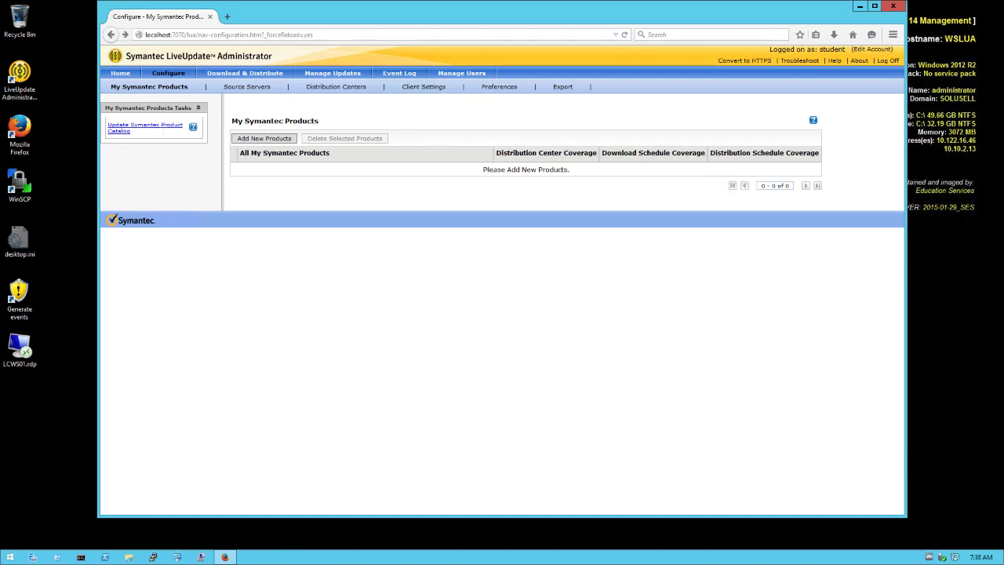
{"action": "mouse_move", "coordinate": [207, 270]}
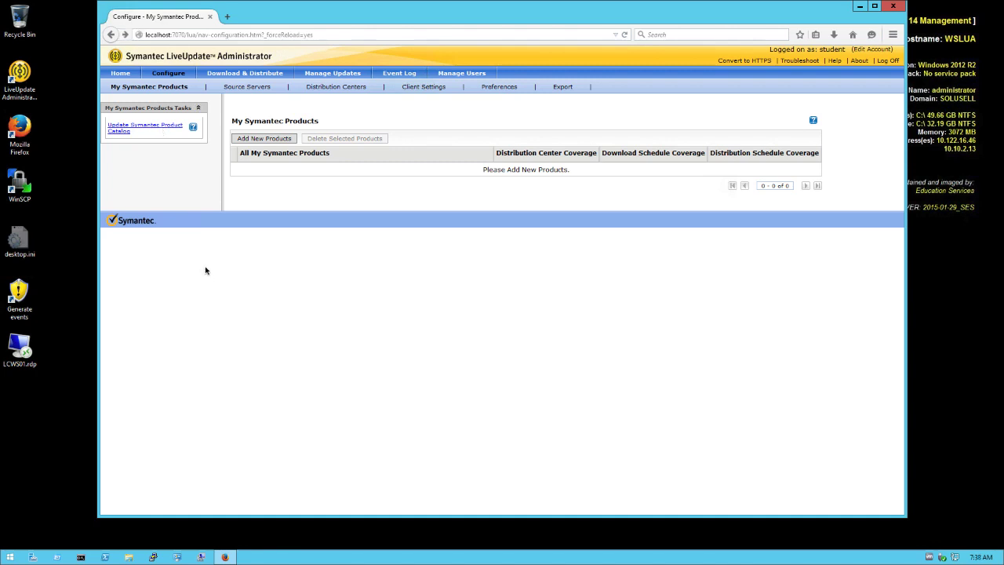
{"action": "mouse_move", "coordinate": [241, 246]}
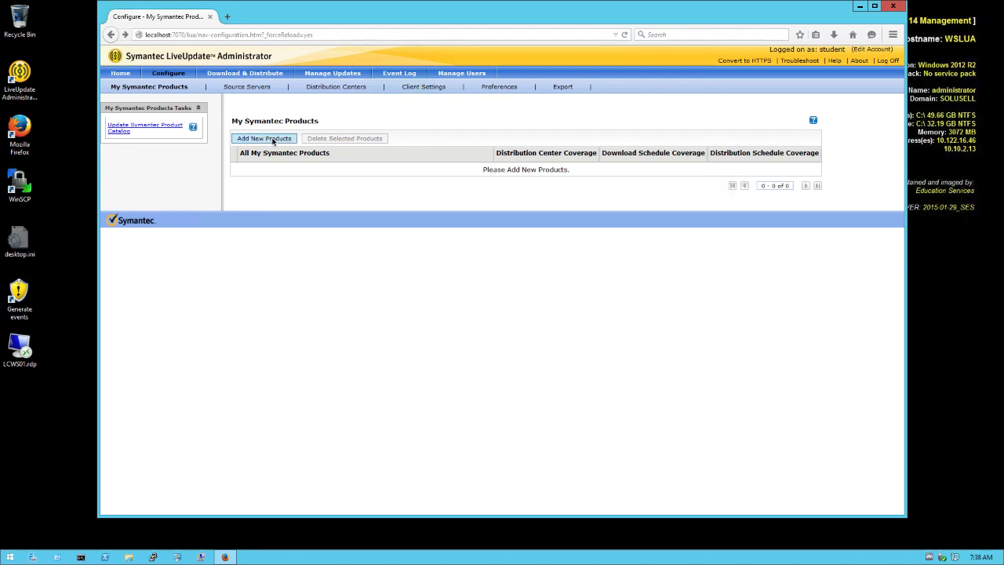
{"action": "left_click", "coordinate": [264, 138]}
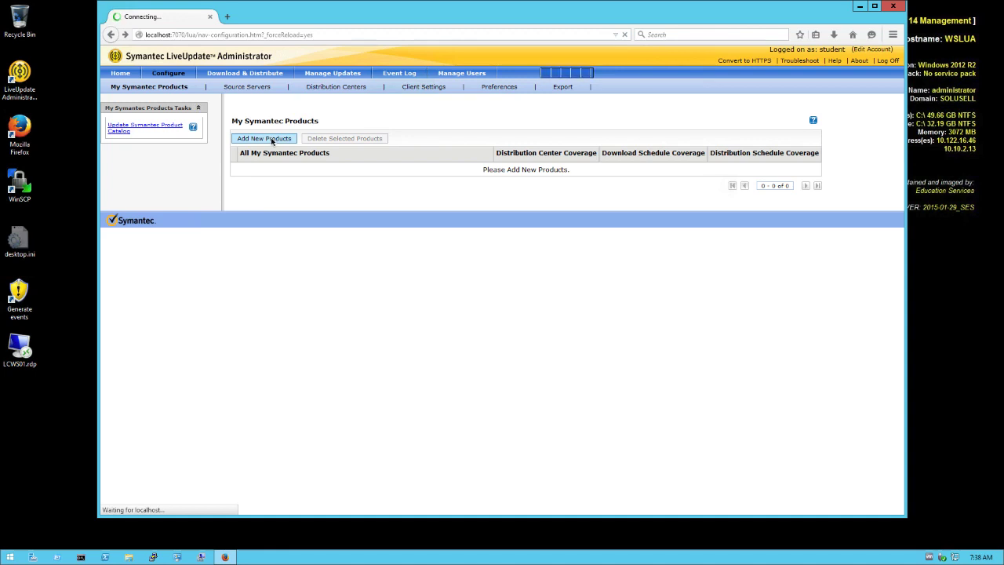
Tick Symantec Endpoint Protection 14.0 English under the Endpoint Protection line and confirm with OK.
{"action": "left_click", "coordinate": [264, 138]}
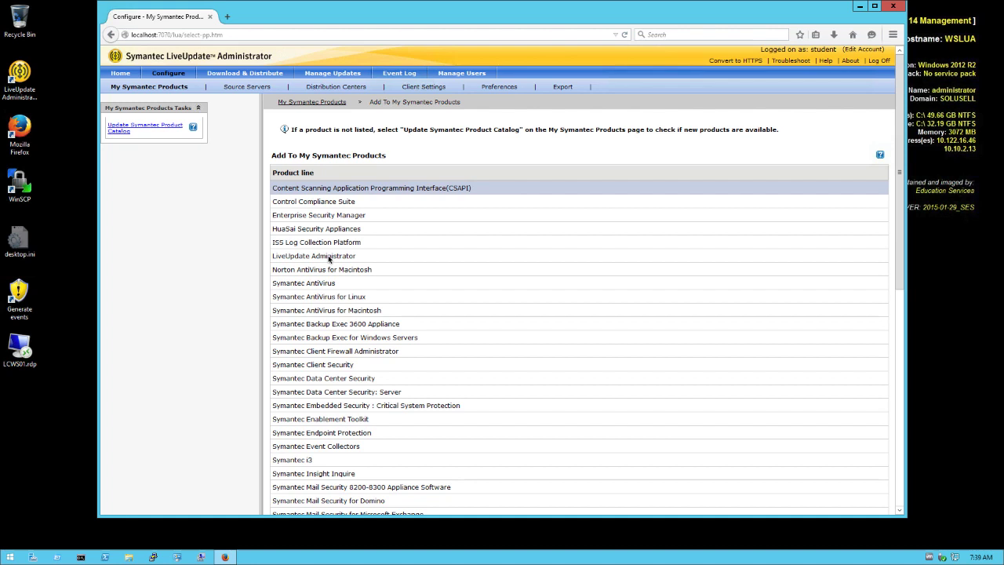
{"action": "scroll", "scroll_direction": "down", "scroll_amount": 3}
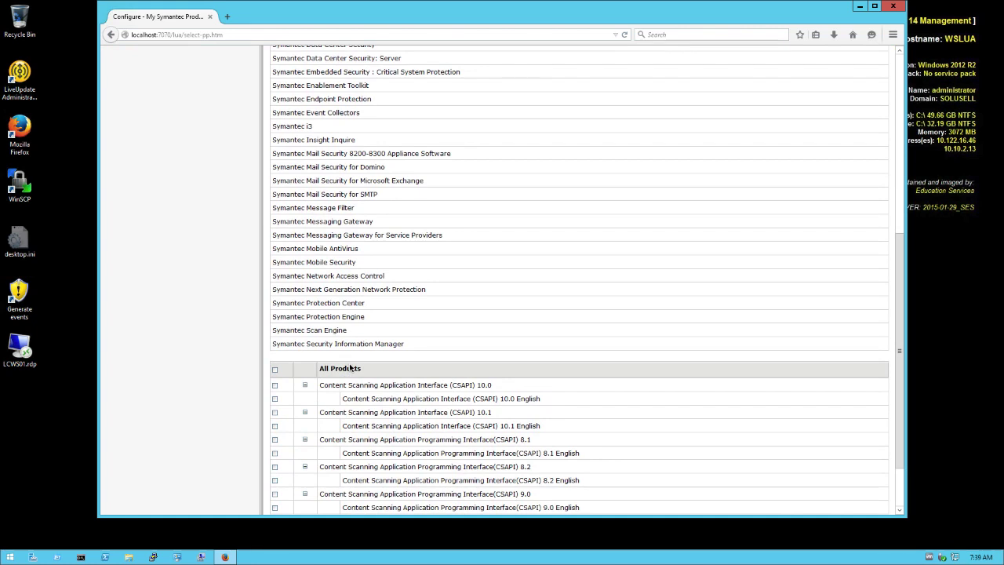
{"action": "mouse_move", "coordinate": [351, 100]}
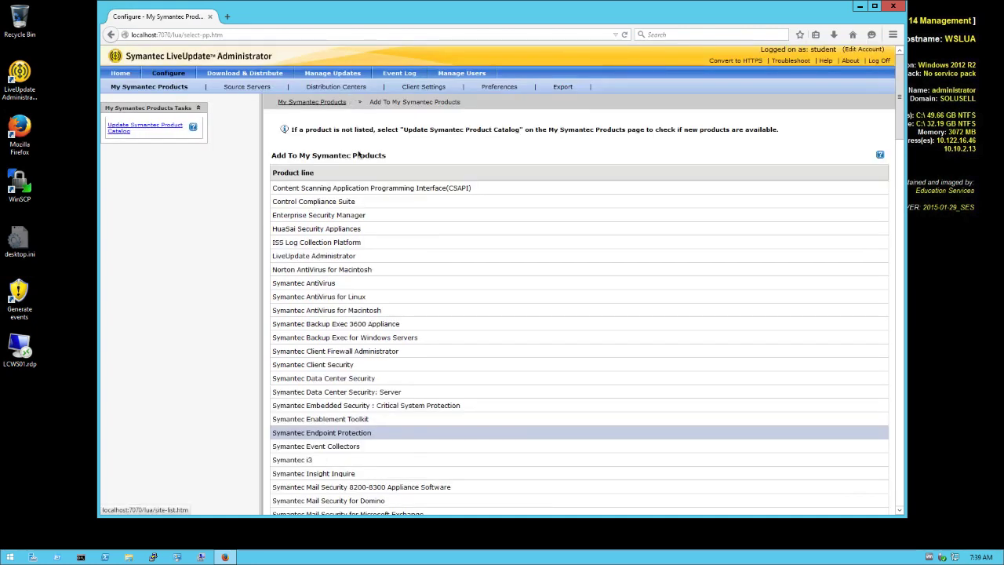
{"action": "mouse_move", "coordinate": [348, 440]}
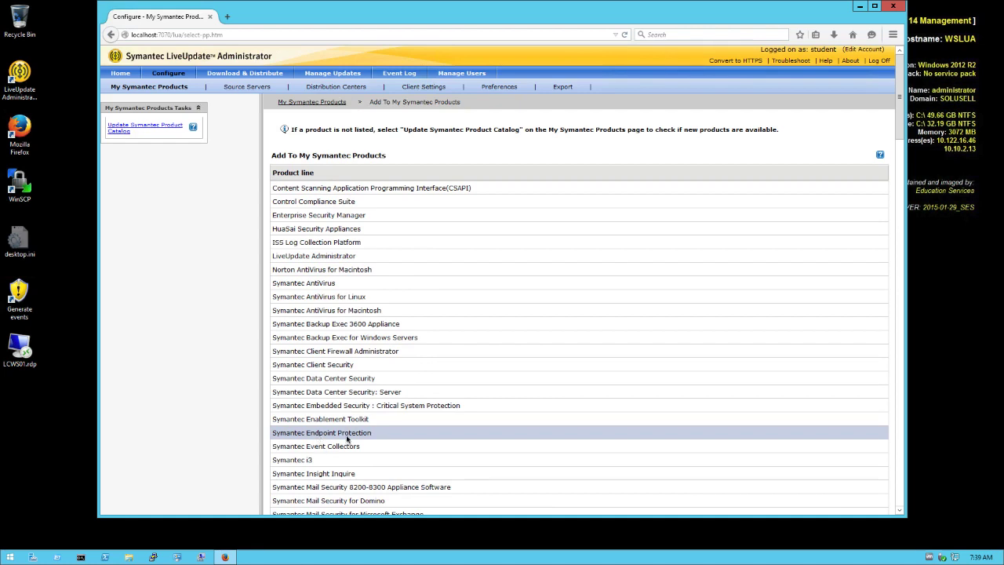
{"action": "left_click", "coordinate": [321, 433]}
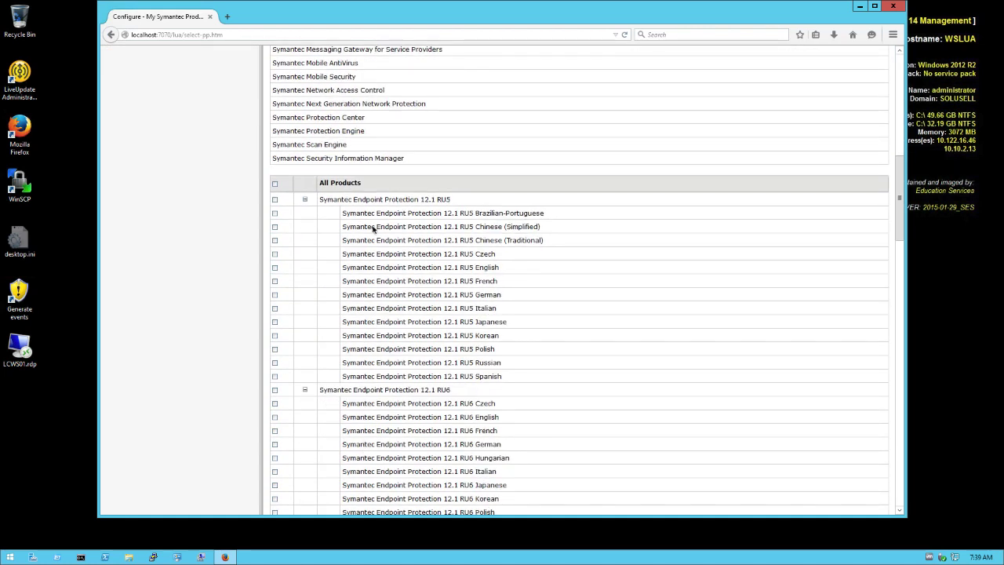
{"action": "mouse_move", "coordinate": [405, 436]}
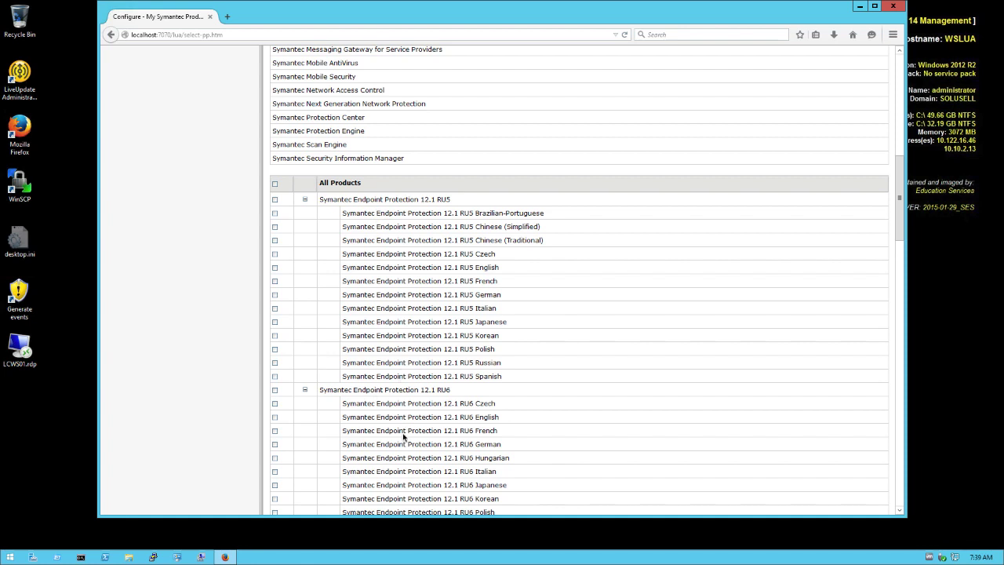
{"action": "scroll", "scroll_direction": "down", "scroll_amount": 3}
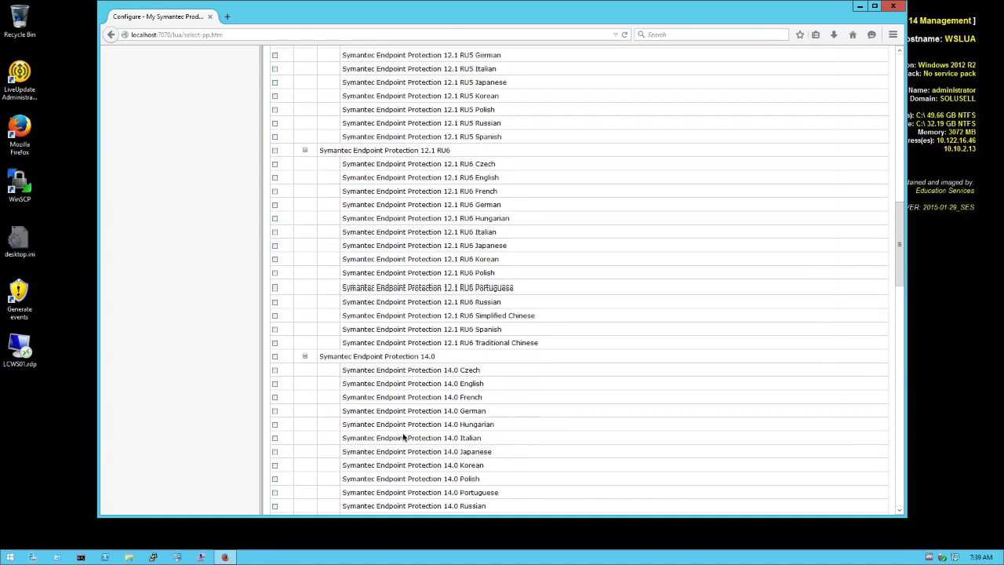
{"action": "scroll", "scroll_direction": "down", "scroll_amount": 3}
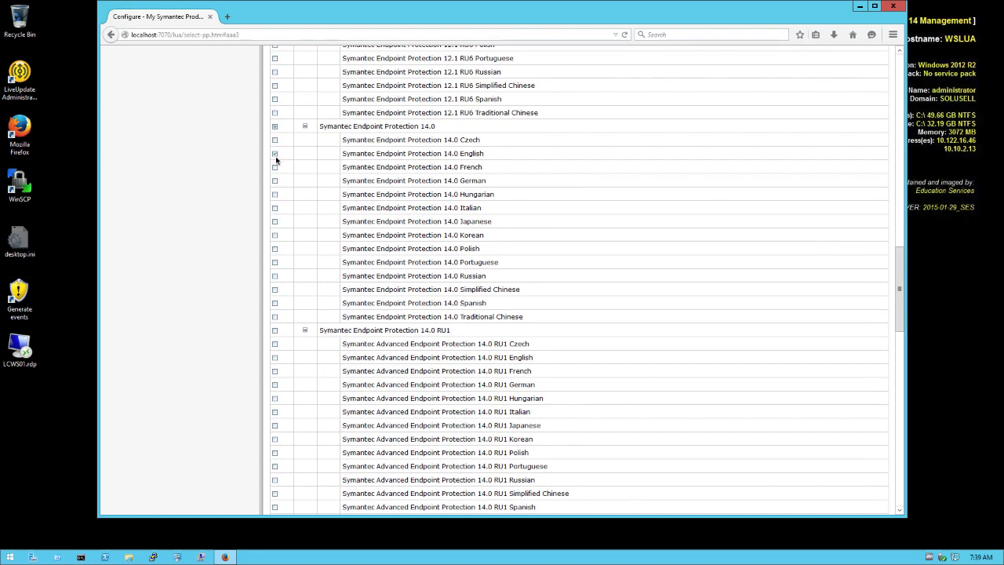
{"action": "left_click", "coordinate": [274, 153]}
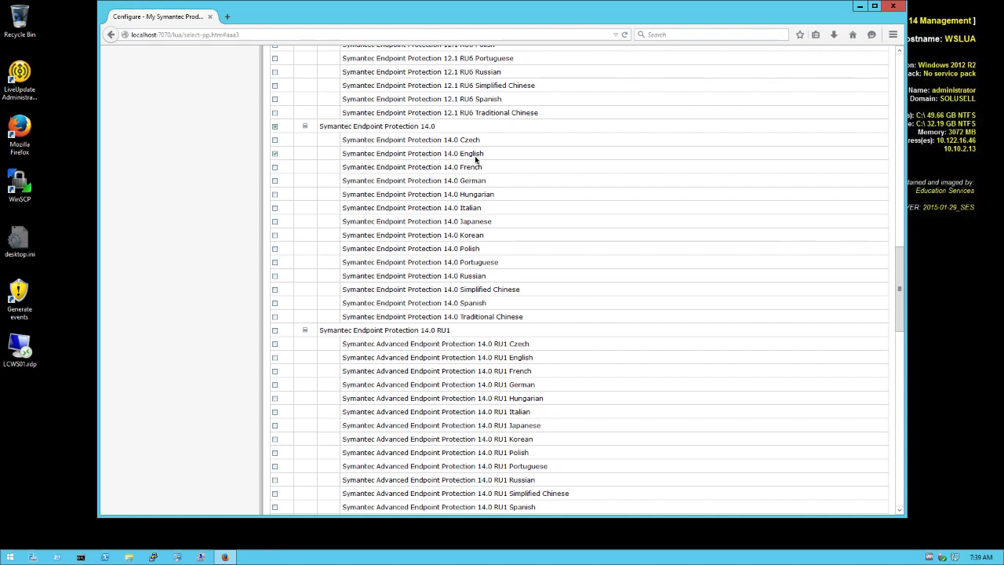
{"action": "scroll", "scroll_direction": "down", "scroll_amount": 3}
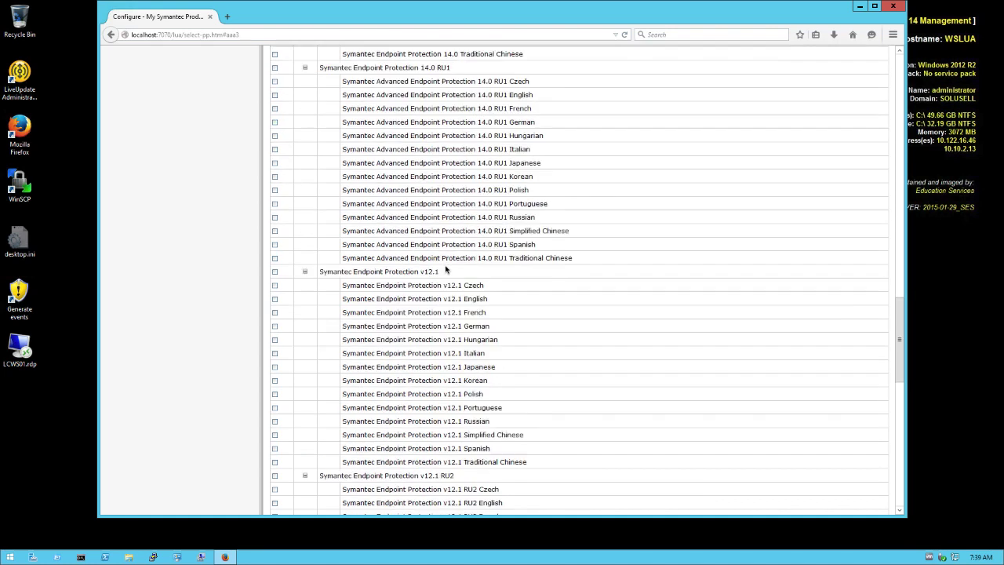
{"action": "scroll", "scroll_direction": "down", "scroll_amount": 3}
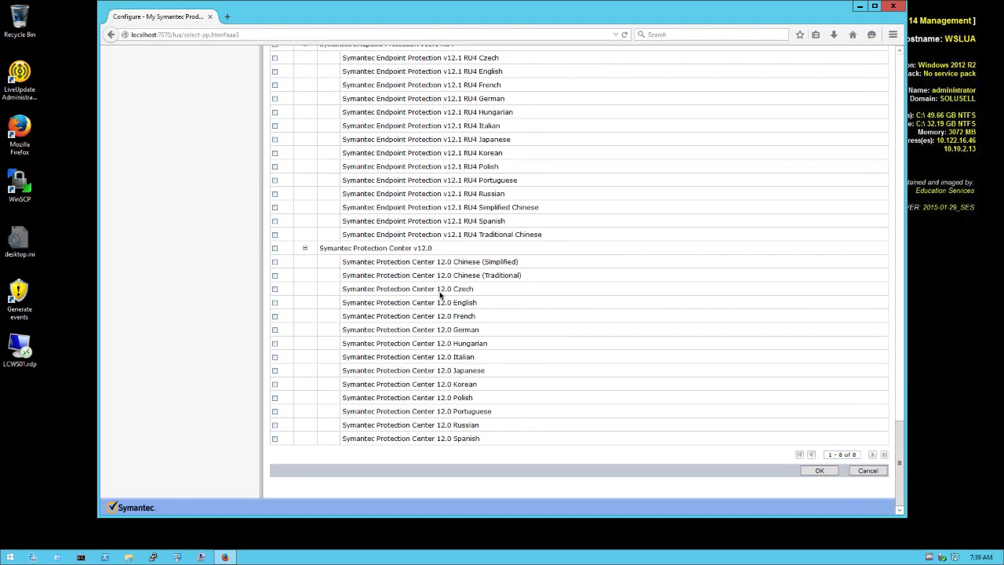
{"action": "left_click", "coordinate": [819, 471]}
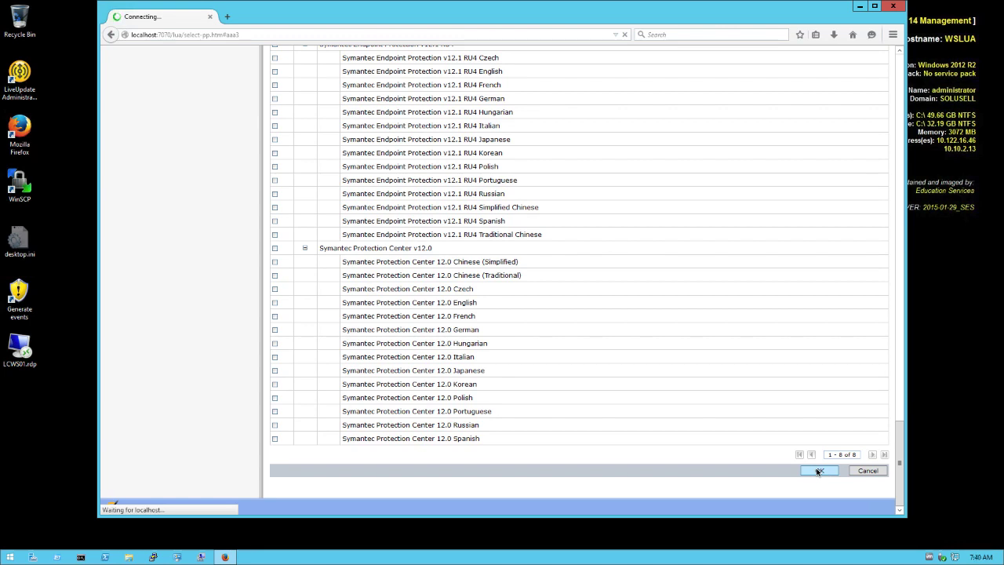
Finish adding SEP 14.0 to My Symantec Products and go to the Download & Distribute Schedules page.
{"action": "left_click", "coordinate": [819, 471]}
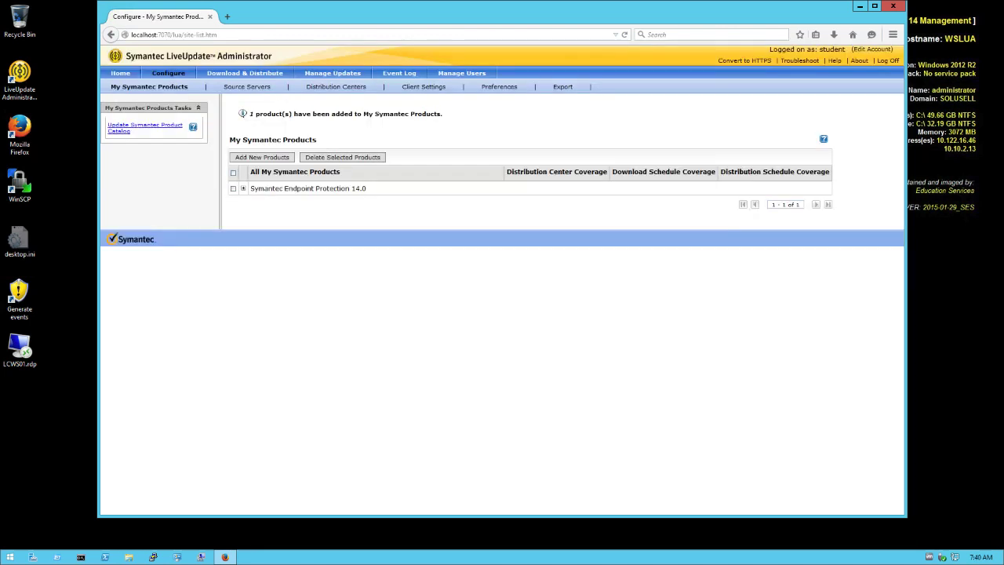
{"action": "mouse_move", "coordinate": [314, 347]}
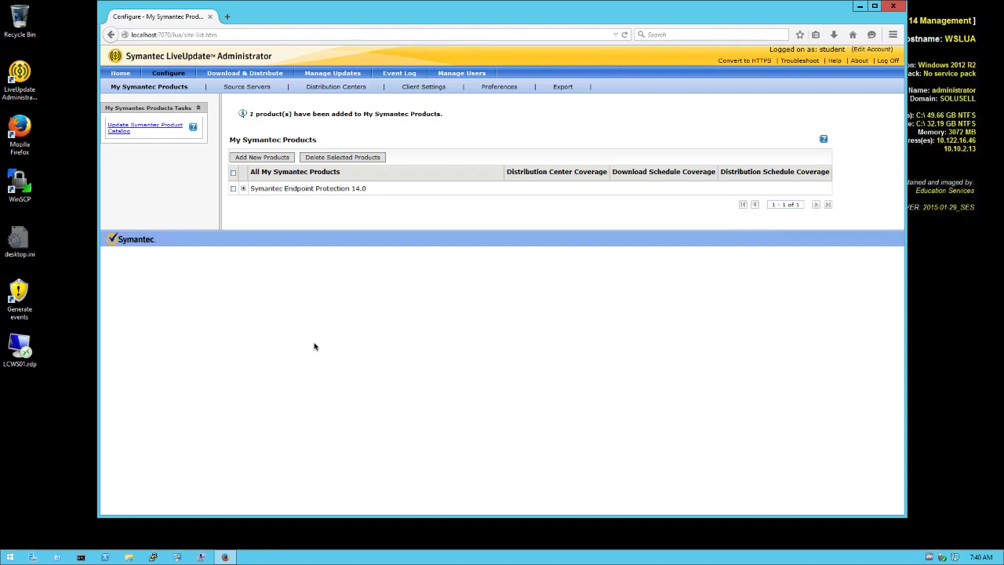
{"action": "mouse_move", "coordinate": [228, 75]}
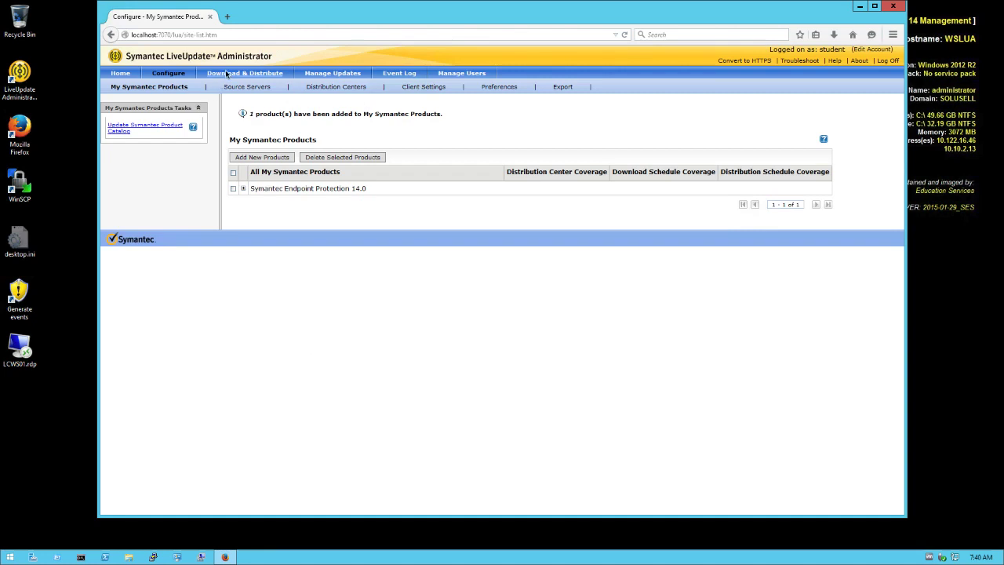
{"action": "left_click", "coordinate": [145, 127]}
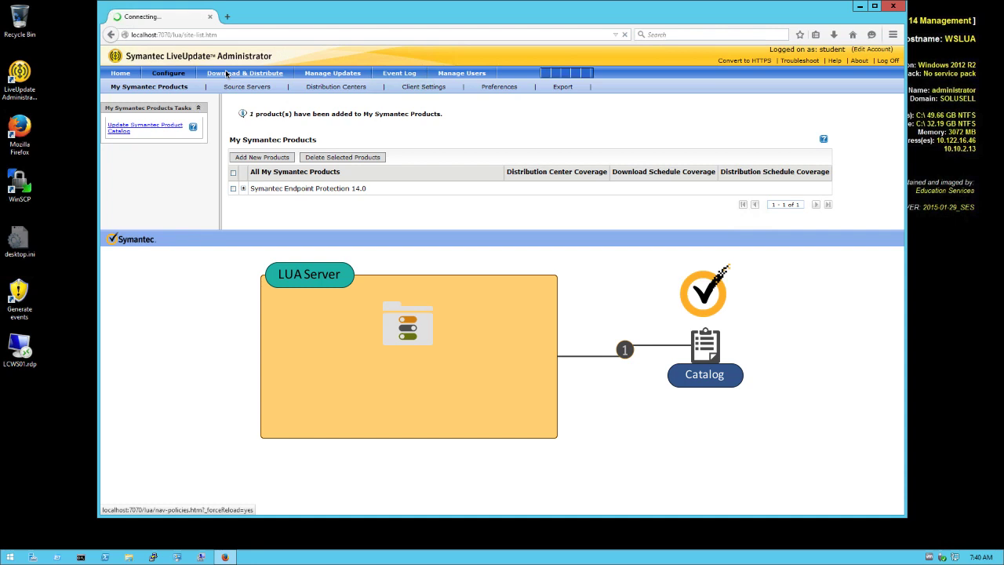
{"action": "left_click", "coordinate": [245, 72]}
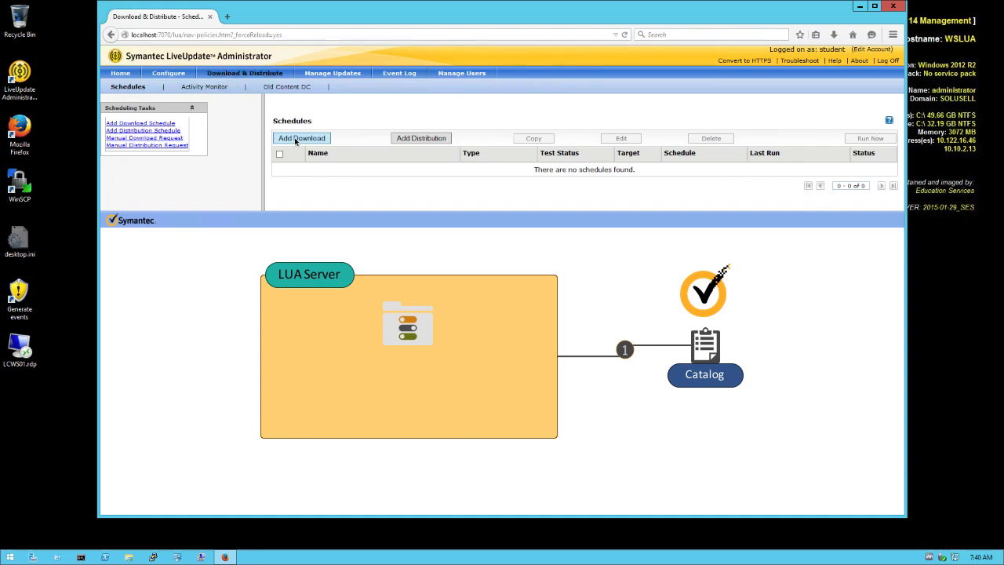
Create a download schedule named 'SEP 14.0 Content' described as updates for roaming users.
{"action": "left_click", "coordinate": [301, 138]}
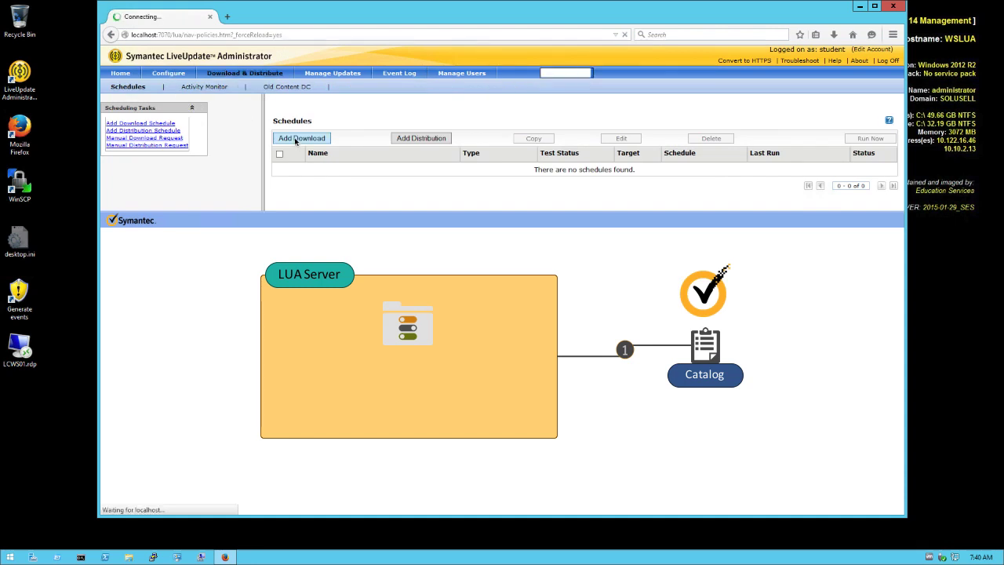
{"action": "left_click", "coordinate": [301, 138]}
{"action": "type", "text": "Update for roaming users"}
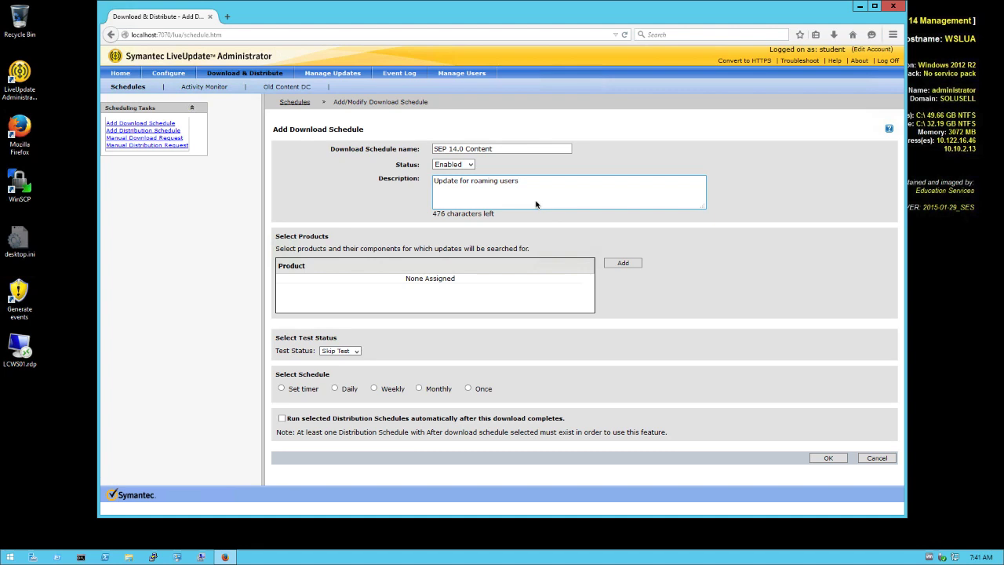
{"action": "left_click", "coordinate": [623, 263]}
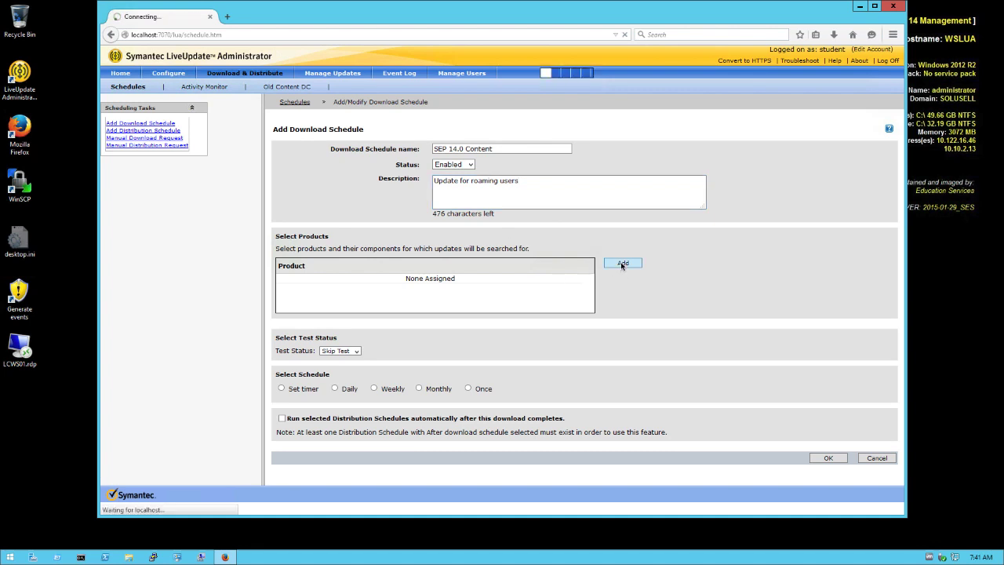
In the product picker, expand Symantec Endpoint Protection 14.0 English into Client and Content Updates.
{"action": "left_click", "coordinate": [621, 264]}
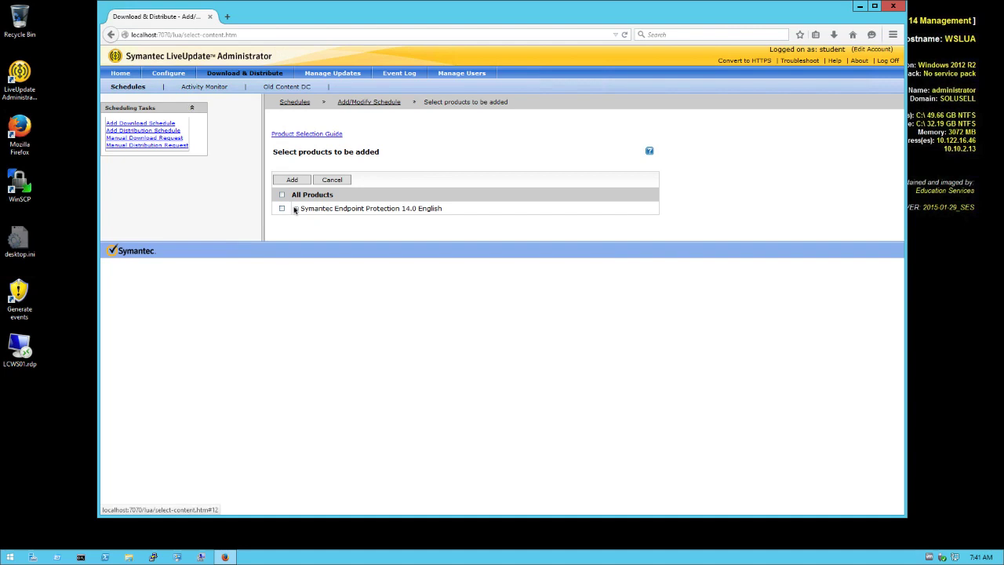
{"action": "mouse_move", "coordinate": [280, 216]}
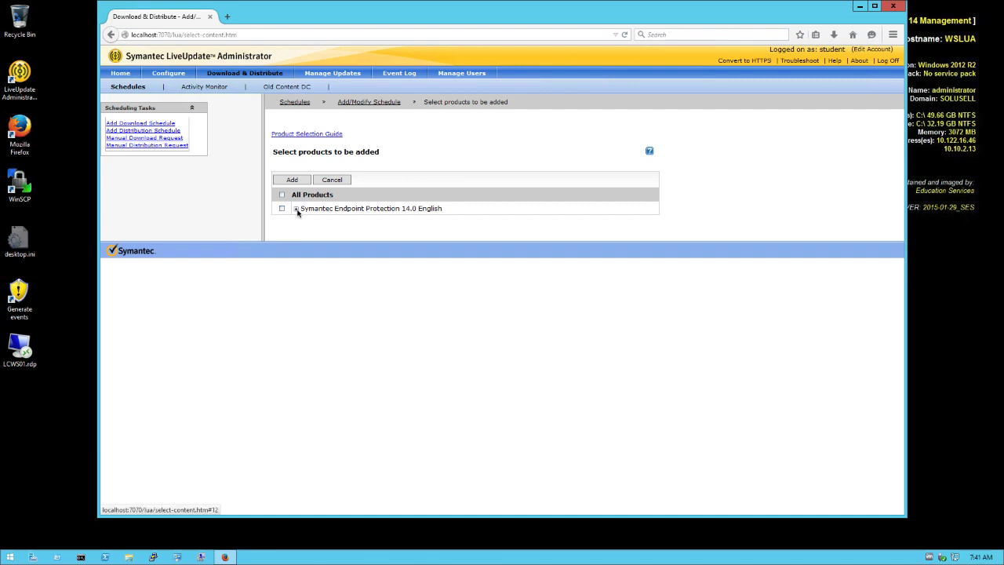
{"action": "left_click", "coordinate": [297, 207]}
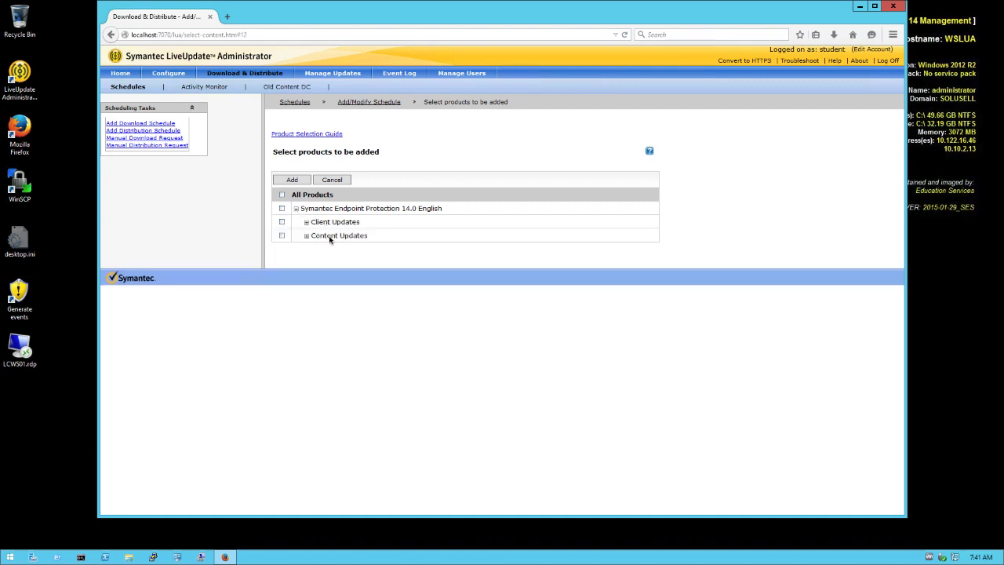
{"action": "mouse_move", "coordinate": [372, 223]}
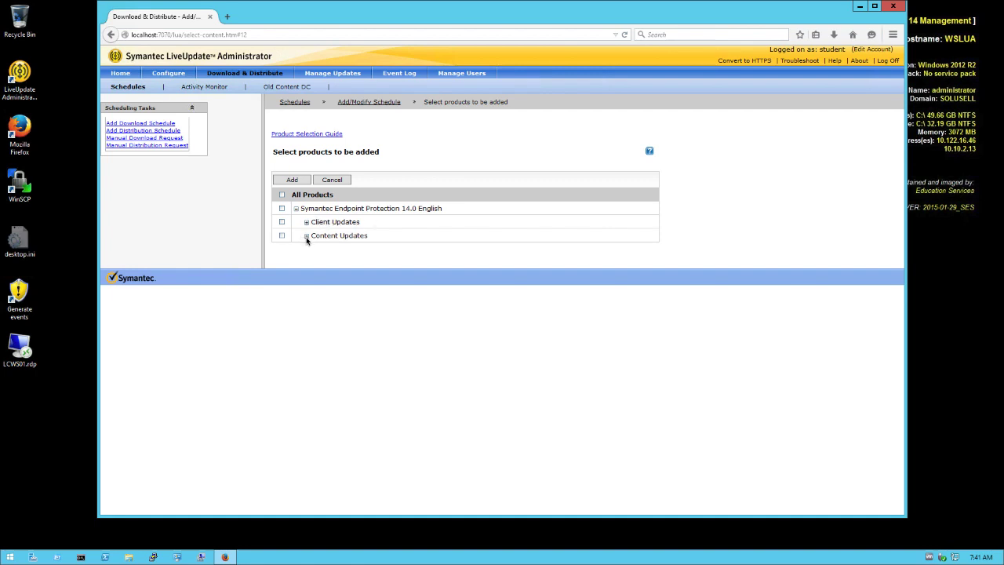
Add Network Threat Protection, SMR Definitions and 32/64-bit Windows virus definitions client content to the schedule.
{"action": "left_click", "coordinate": [306, 235]}
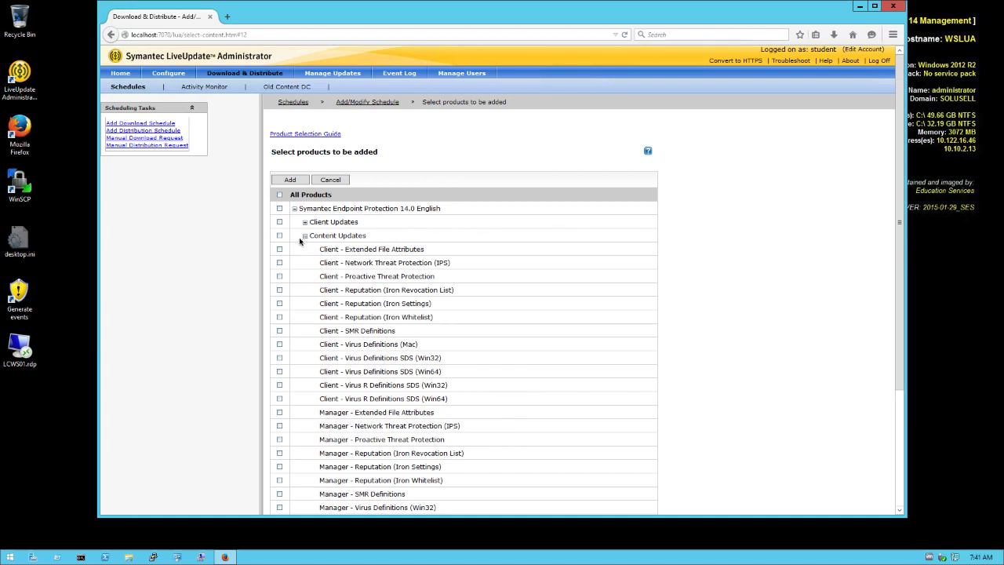
{"action": "mouse_move", "coordinate": [338, 424]}
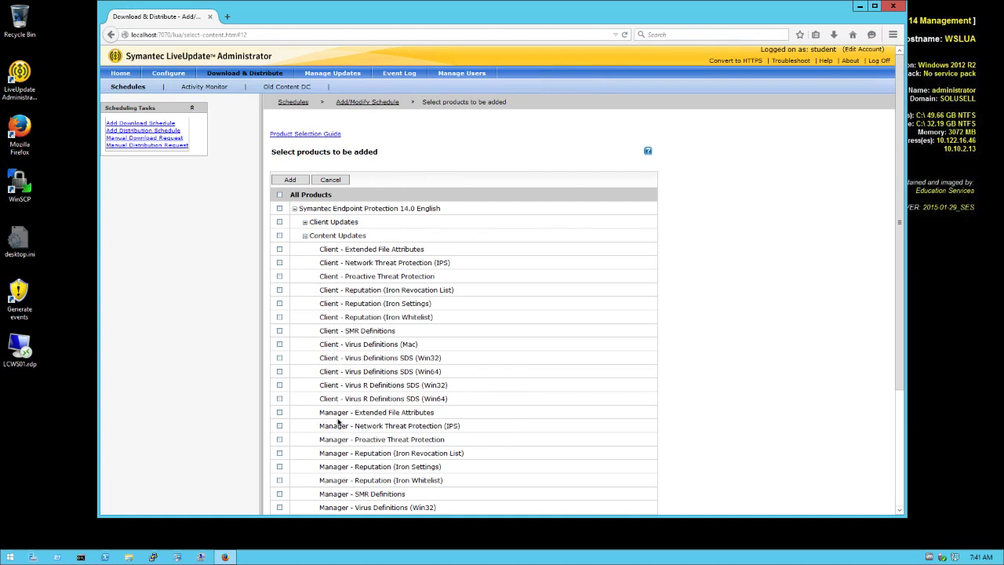
{"action": "mouse_move", "coordinate": [314, 422]}
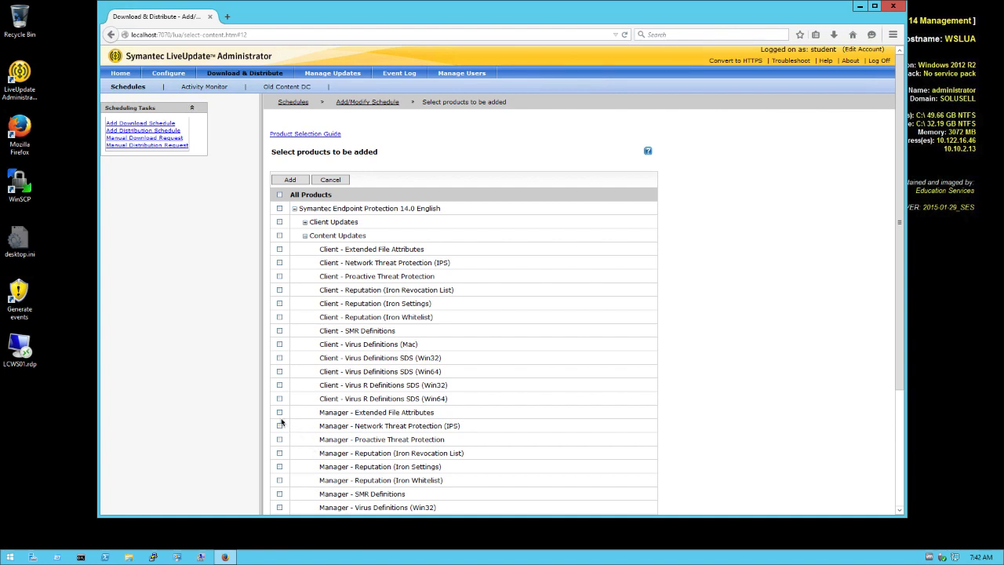
{"action": "mouse_move", "coordinate": [280, 505]}
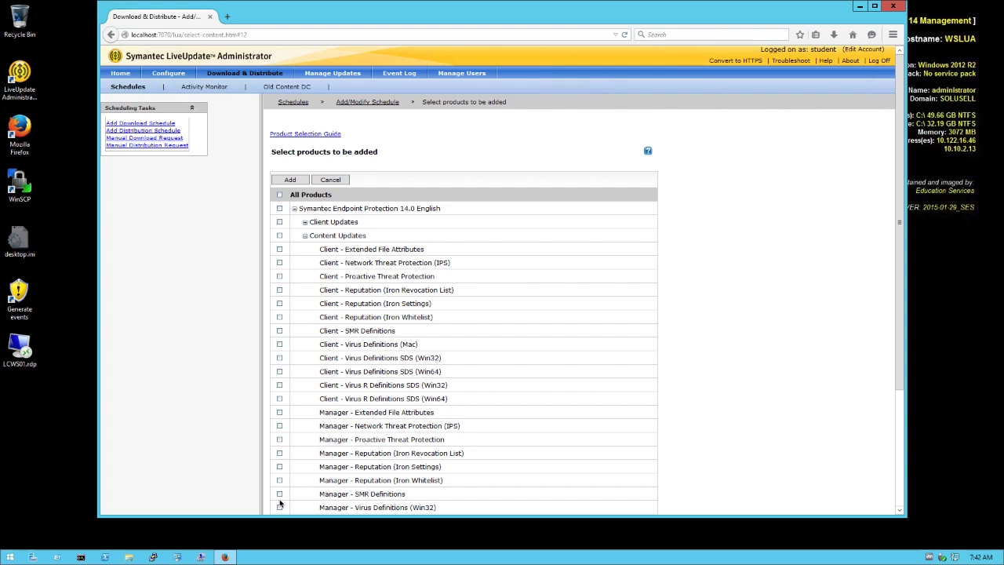
{"action": "mouse_move", "coordinate": [279, 248]}
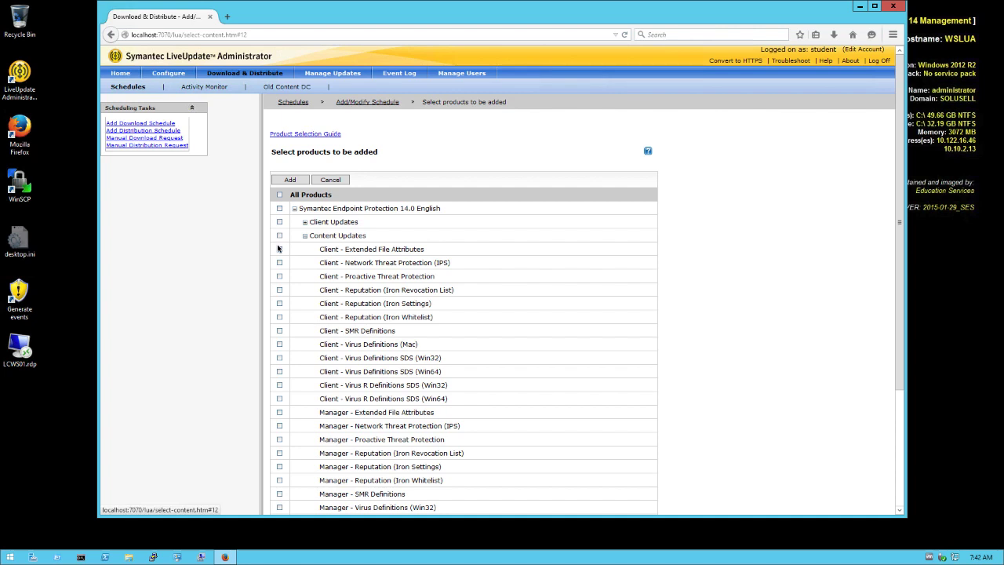
{"action": "mouse_move", "coordinate": [282, 263]}
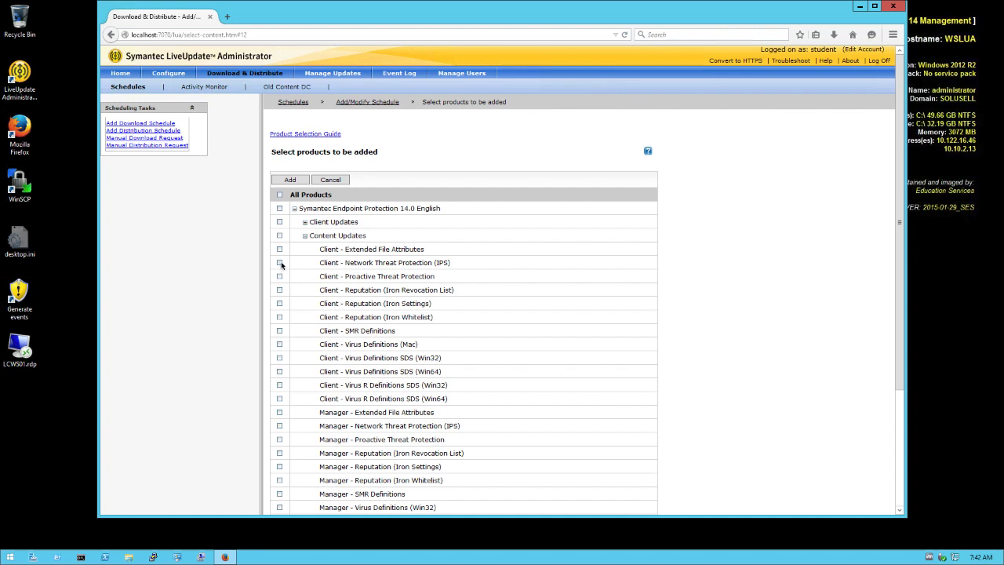
{"action": "left_click", "coordinate": [280, 262]}
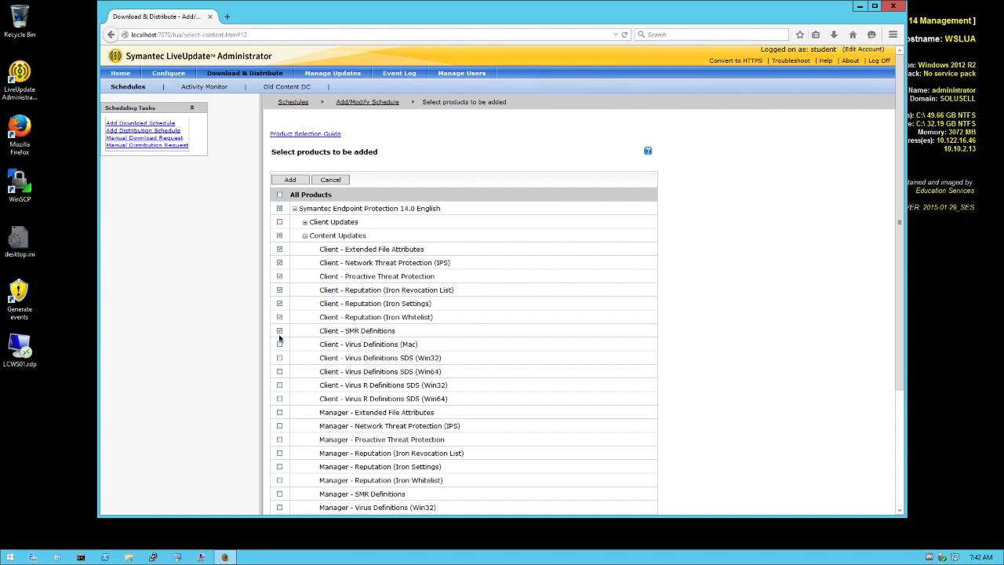
{"action": "left_click", "coordinate": [280, 329]}
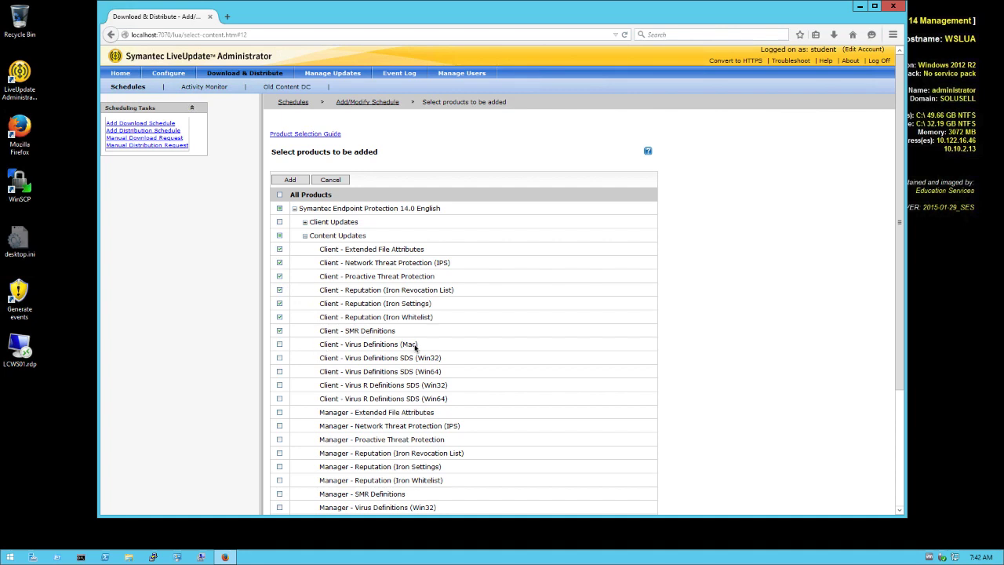
{"action": "left_click", "coordinate": [280, 358]}
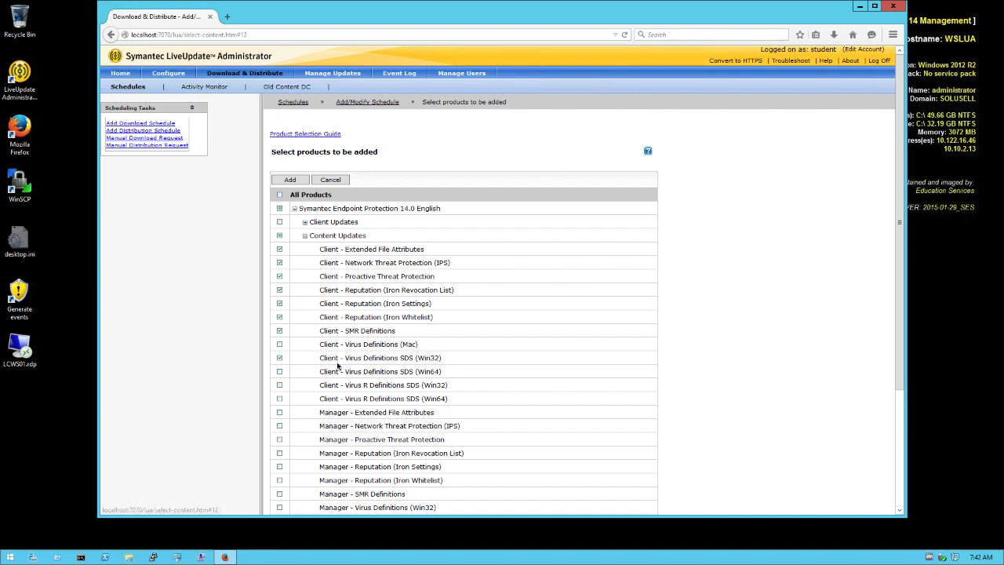
{"action": "mouse_move", "coordinate": [352, 394]}
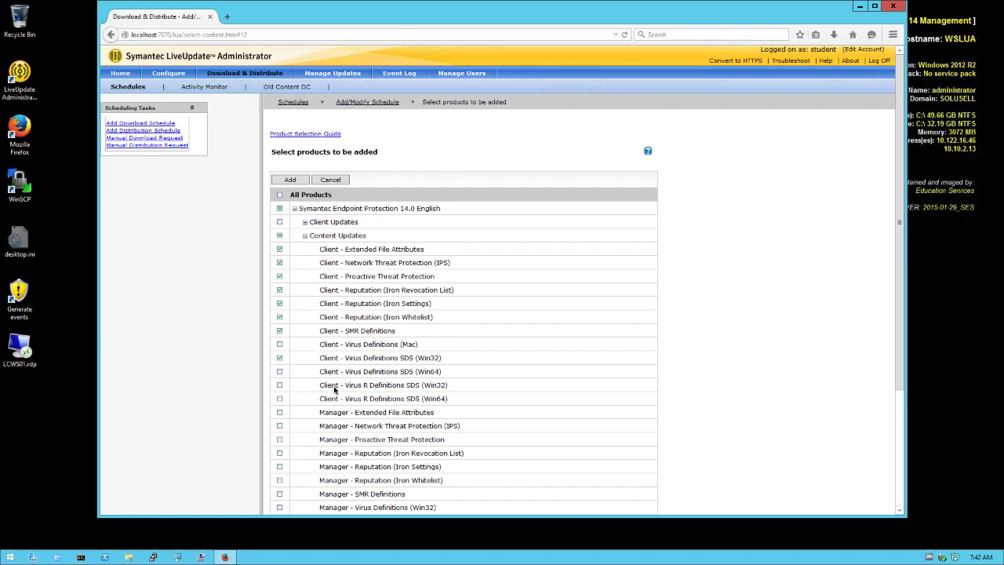
{"action": "mouse_move", "coordinate": [309, 375]}
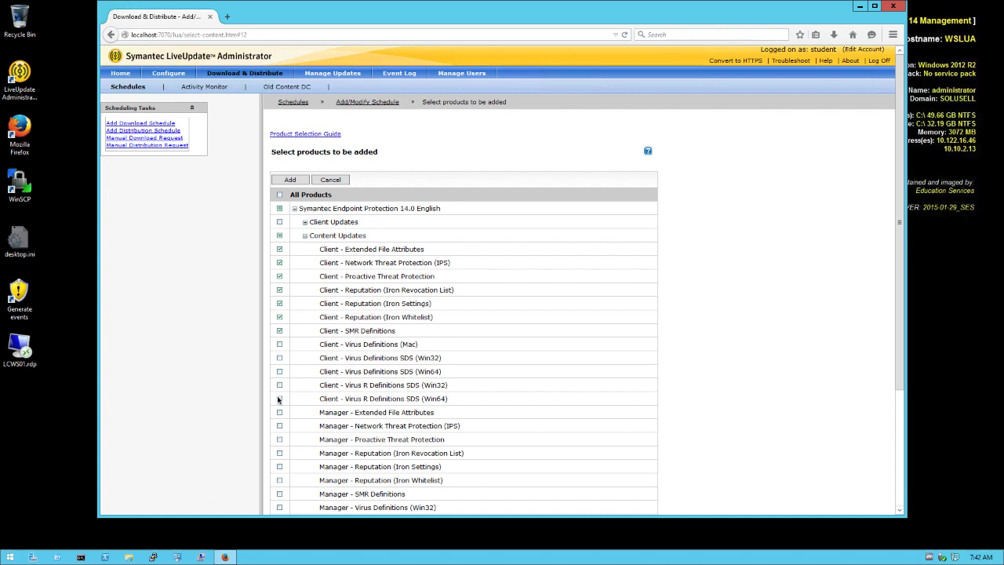
{"action": "left_click", "coordinate": [280, 384]}
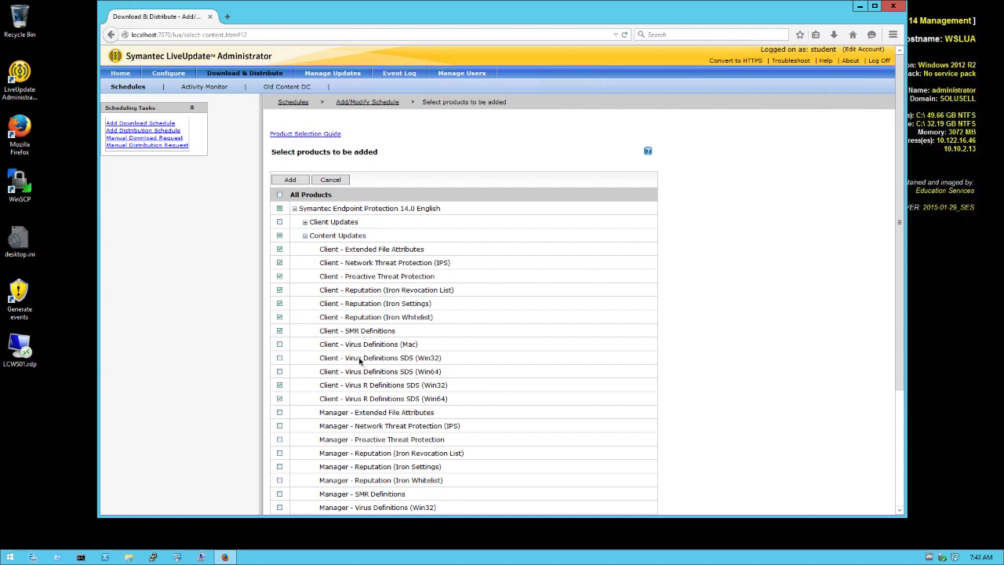
{"action": "mouse_move", "coordinate": [358, 370]}
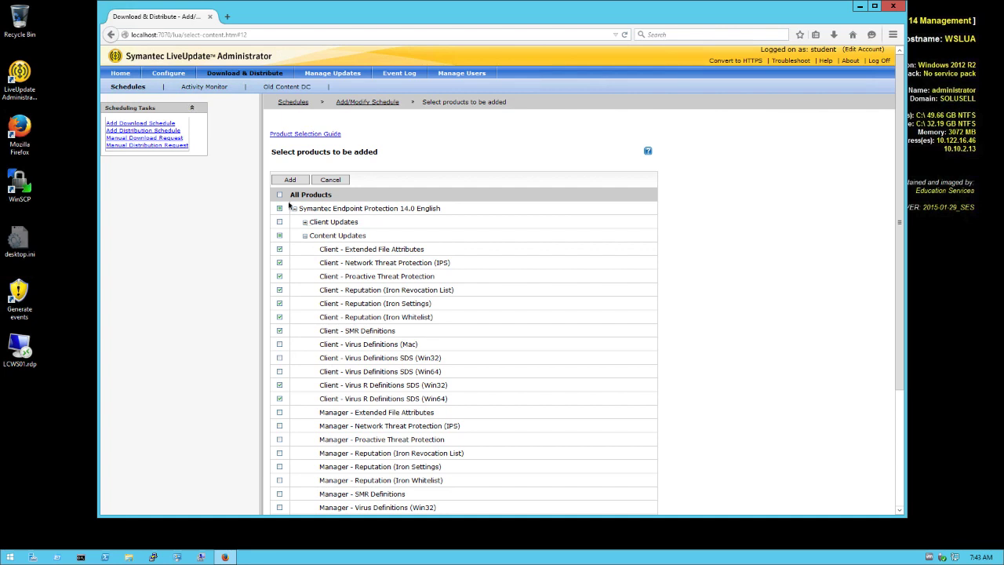
{"action": "left_click", "coordinate": [291, 179]}
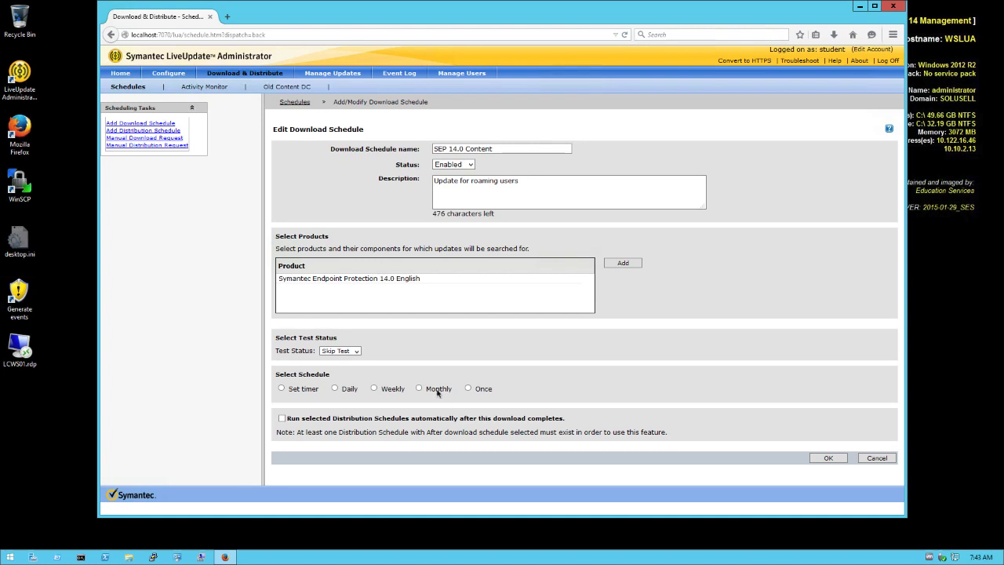
Set the schedule to Monthly on day 31 at 12:00 AM.
{"action": "left_click", "coordinate": [419, 388]}
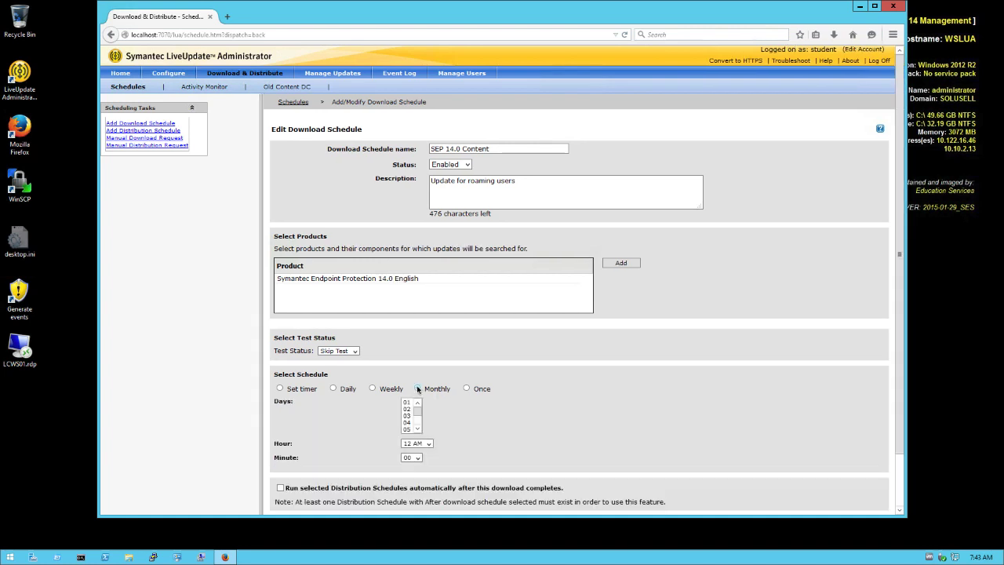
{"action": "left_click", "coordinate": [417, 390]}
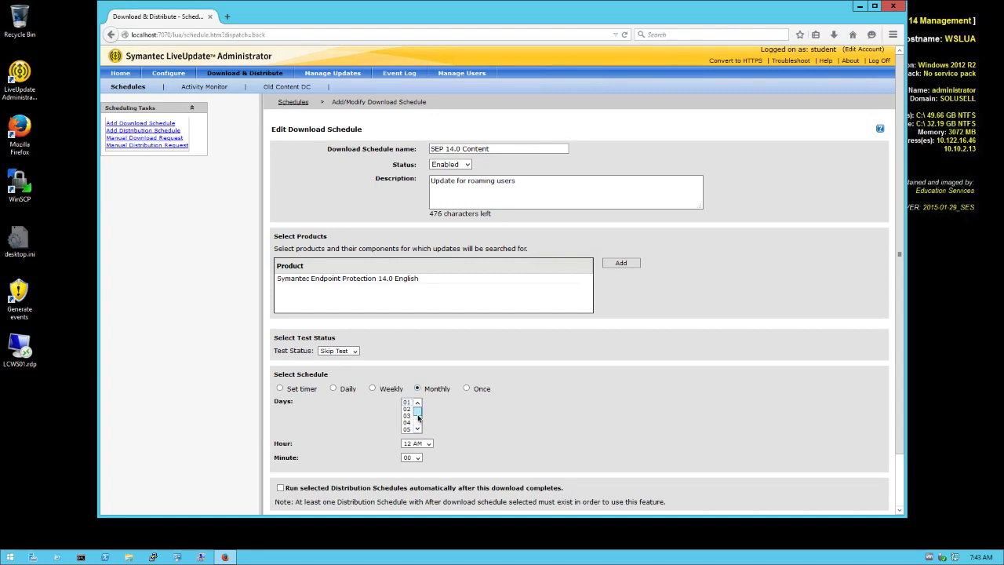
{"action": "scroll", "scroll_direction": "down", "scroll_amount": 3}
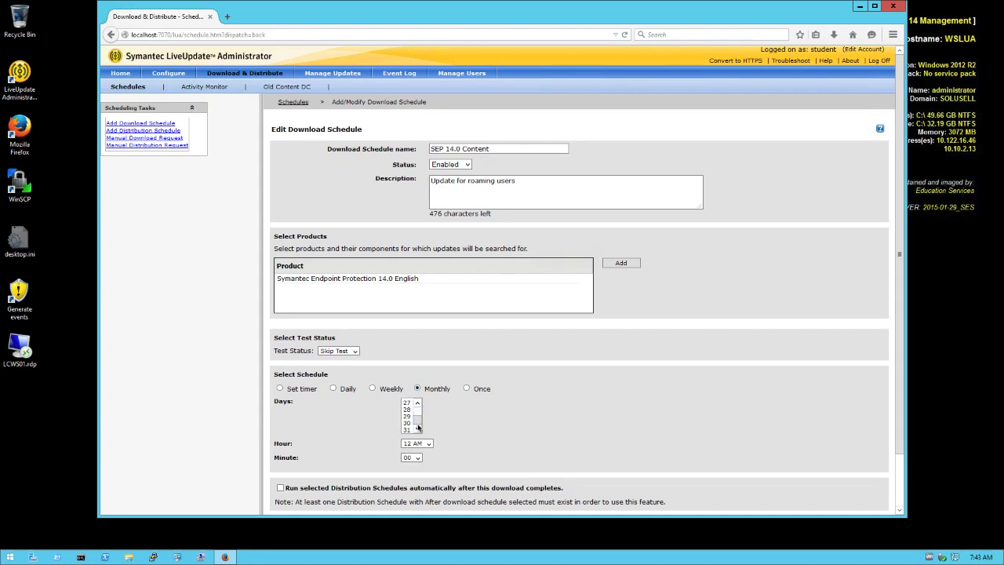
{"action": "left_click", "coordinate": [408, 430]}
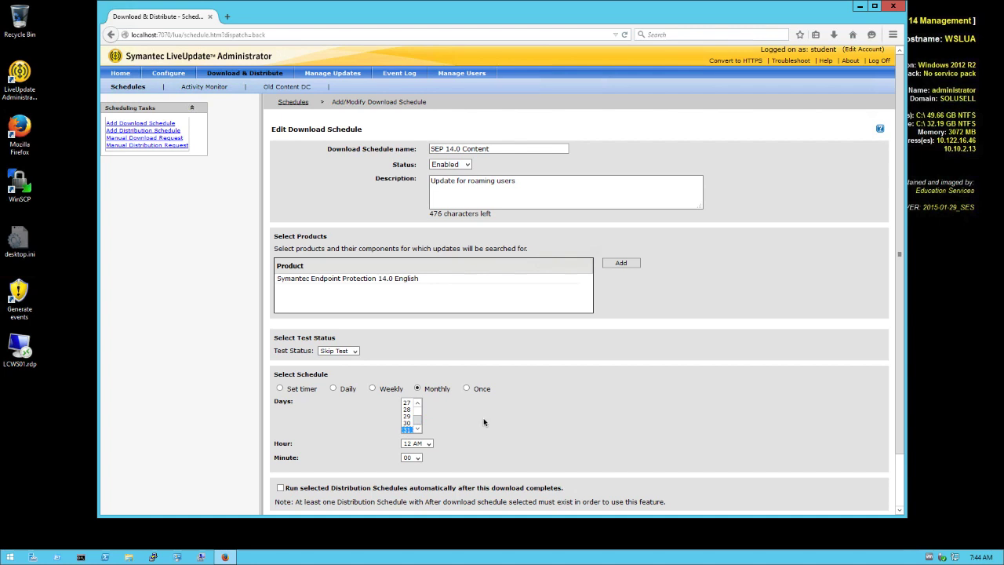
{"action": "mouse_move", "coordinate": [468, 427]}
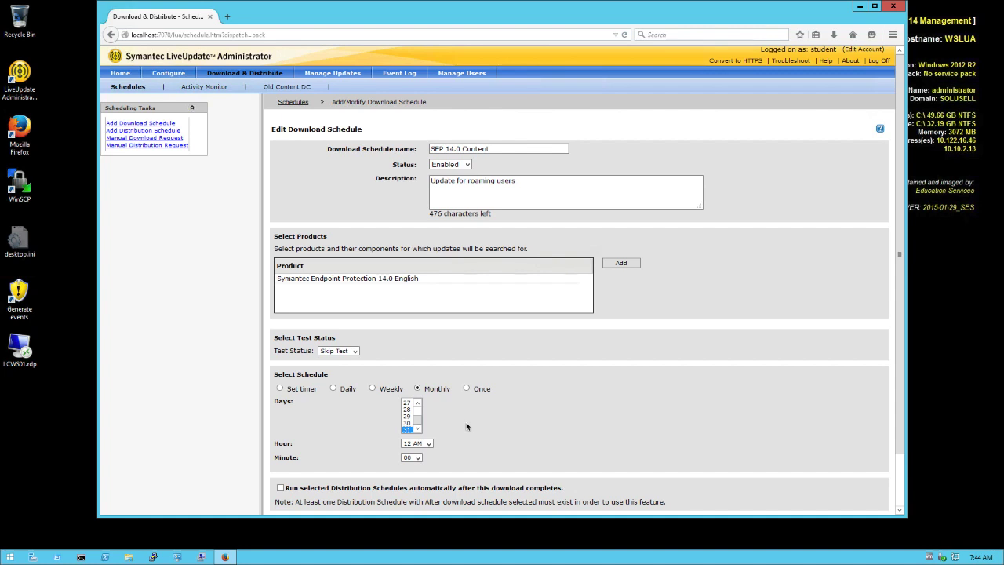
{"action": "mouse_move", "coordinate": [474, 427]}
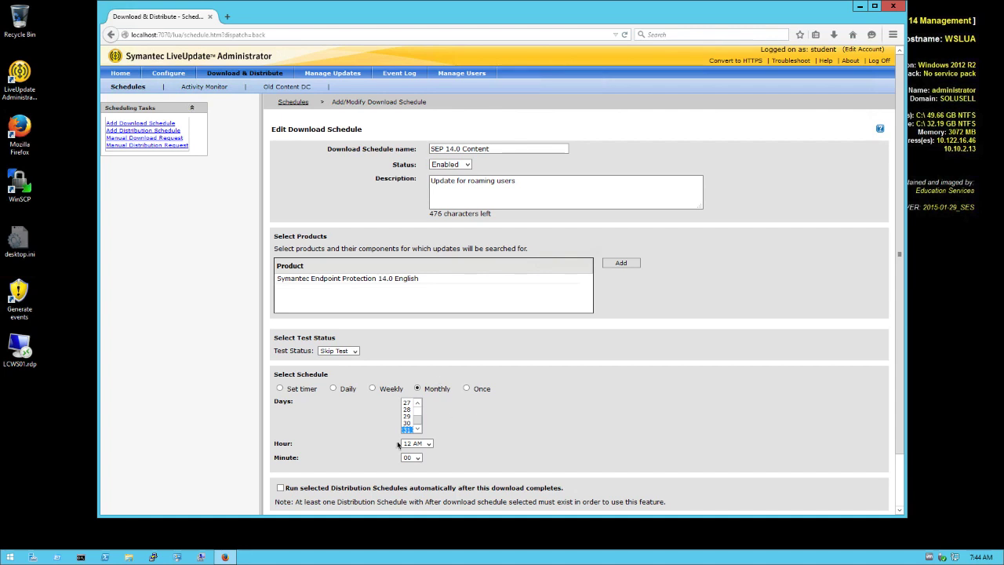
{"action": "mouse_move", "coordinate": [452, 445]}
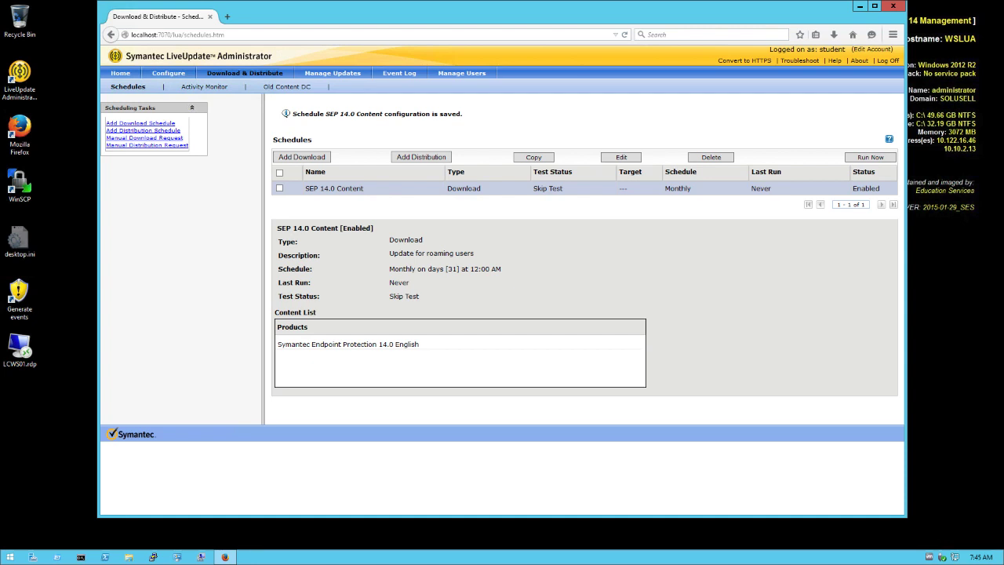
Under Configure > Distribution Centers, edit the Default Production Distribution Center.
{"action": "left_click", "coordinate": [168, 72]}
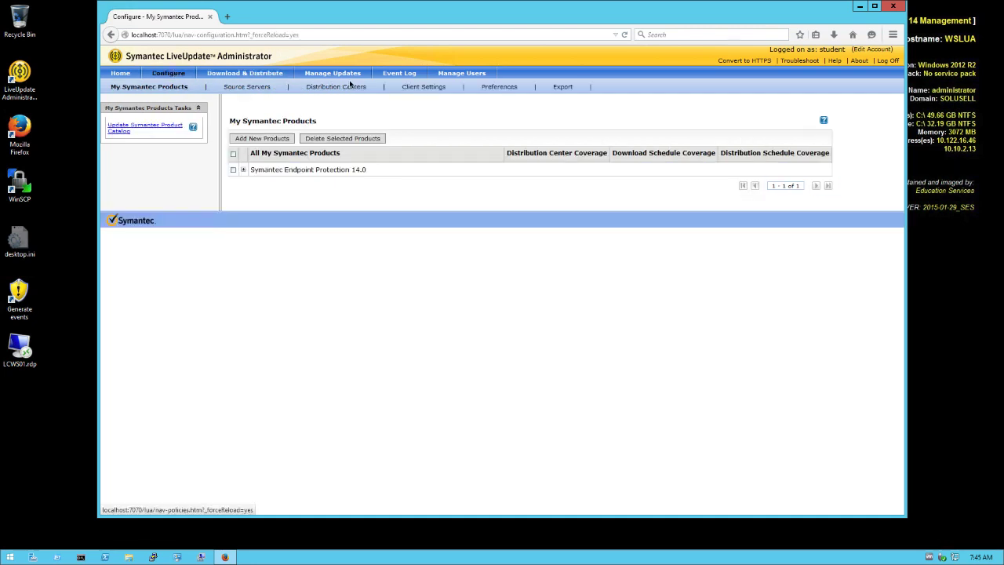
{"action": "left_click", "coordinate": [331, 86]}
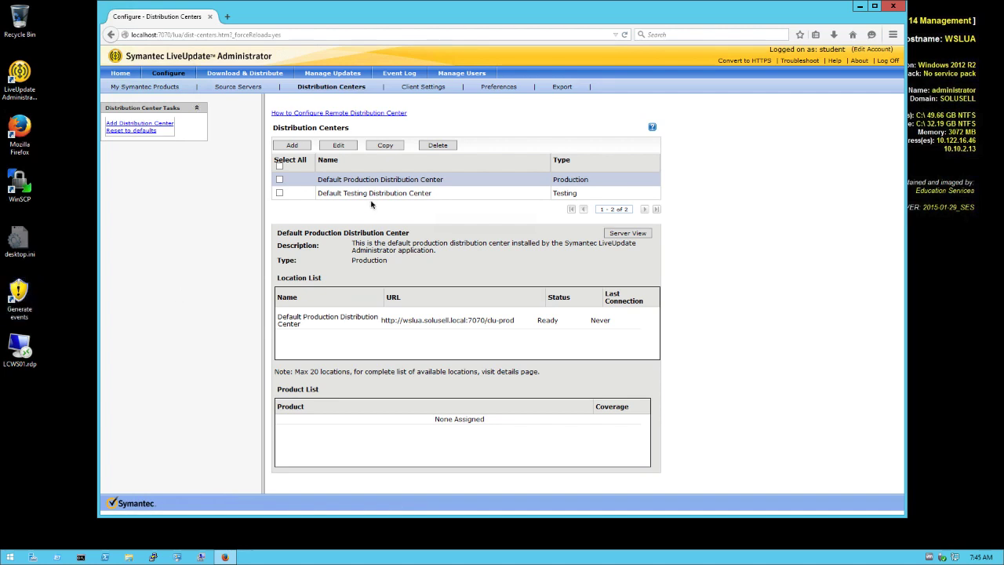
{"action": "mouse_move", "coordinate": [415, 328]}
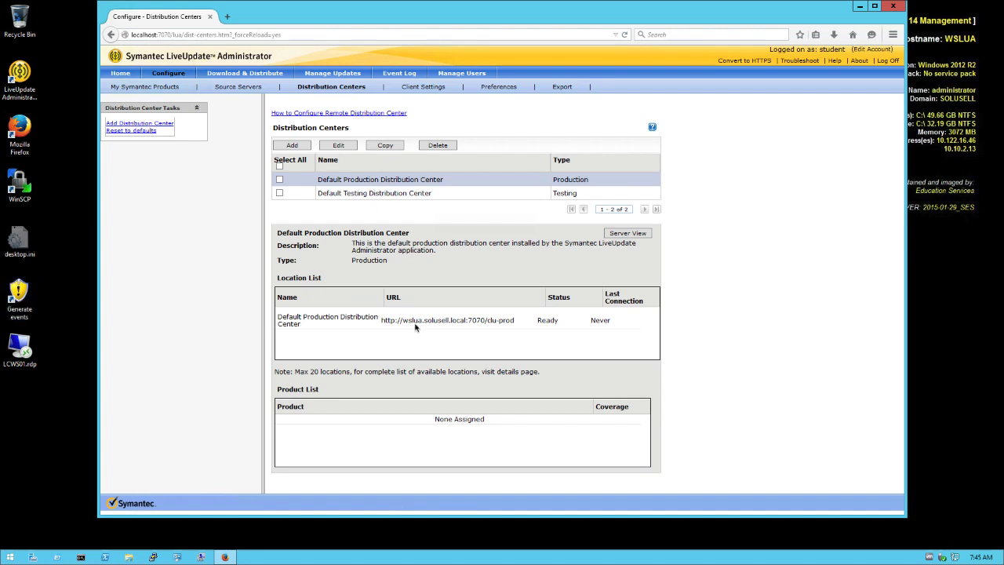
{"action": "mouse_move", "coordinate": [474, 331]}
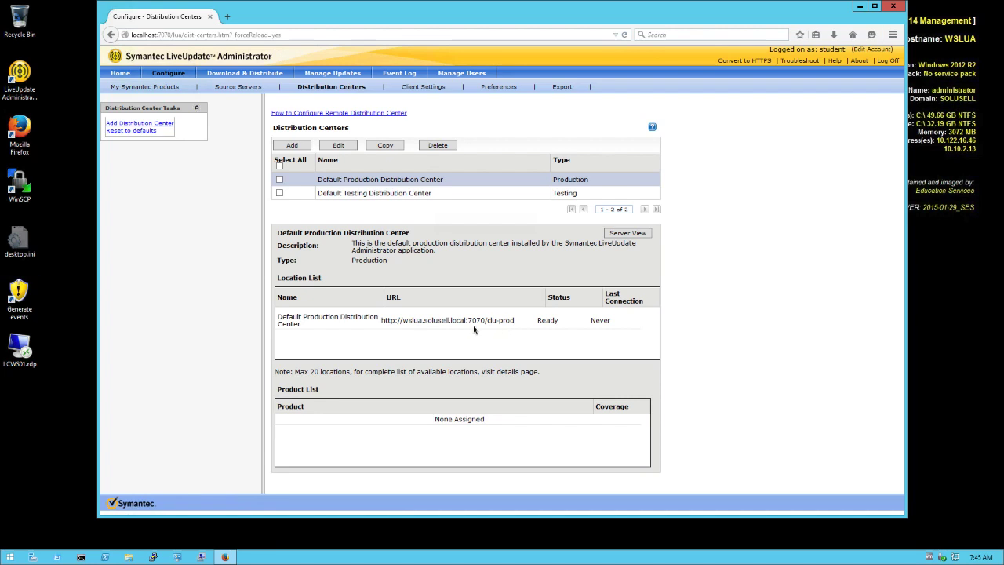
{"action": "mouse_move", "coordinate": [452, 329]}
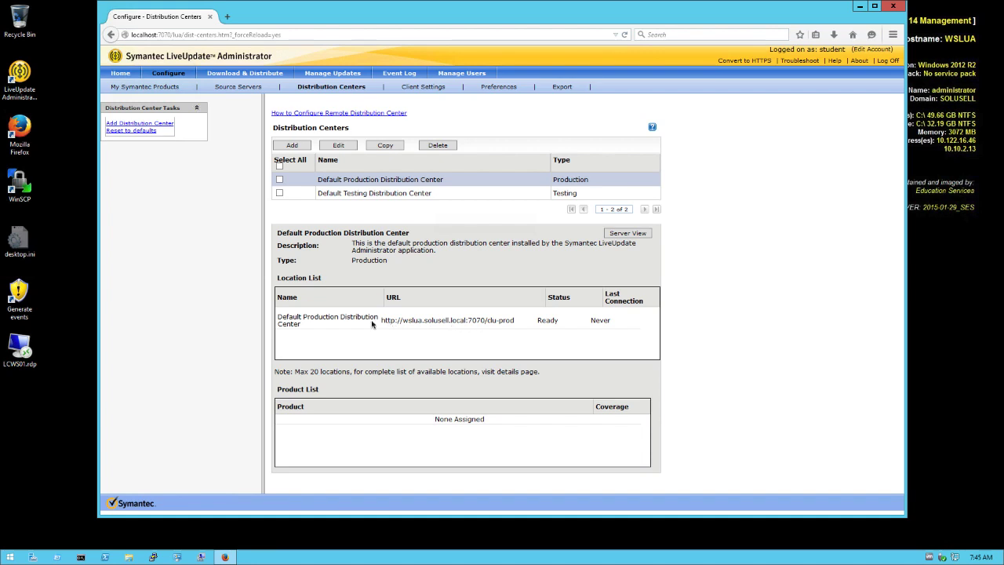
{"action": "mouse_move", "coordinate": [515, 328]}
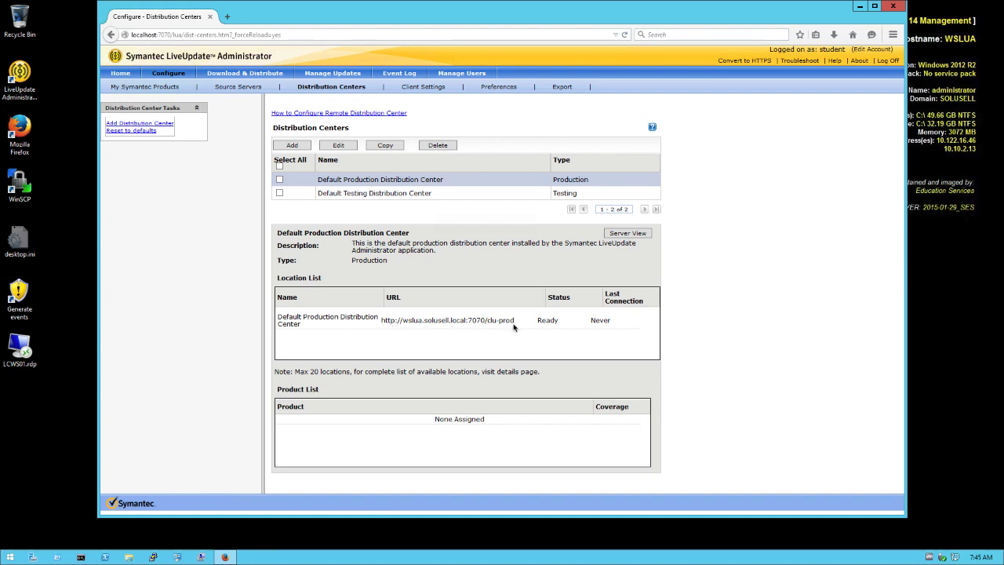
{"action": "mouse_move", "coordinate": [449, 325]}
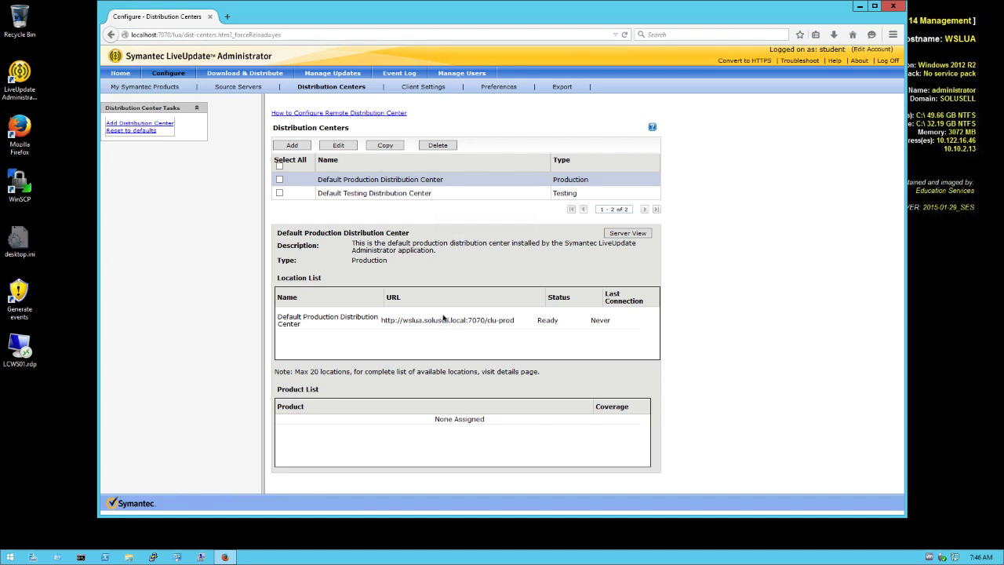
{"action": "mouse_move", "coordinate": [401, 229]}
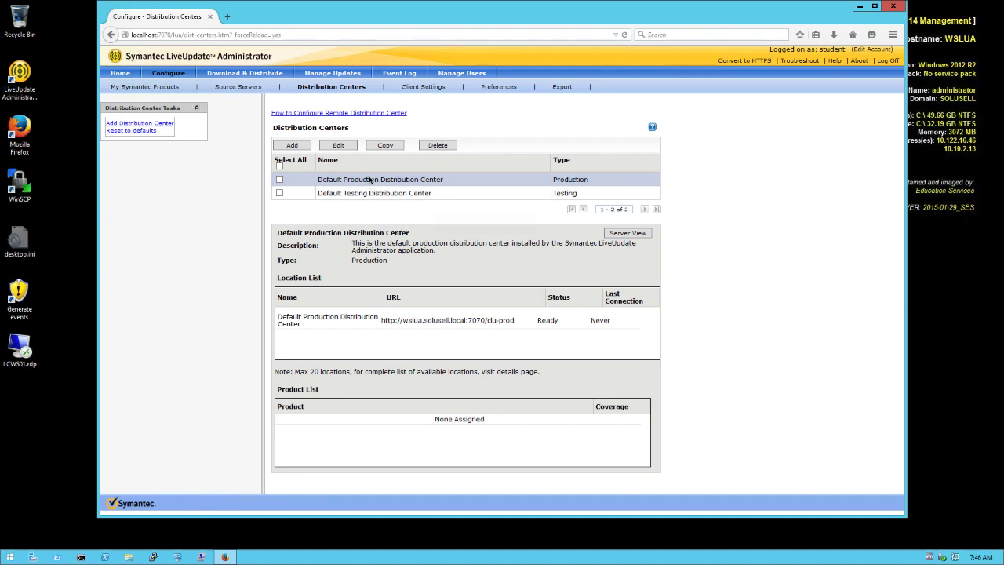
{"action": "left_click", "coordinate": [338, 144]}
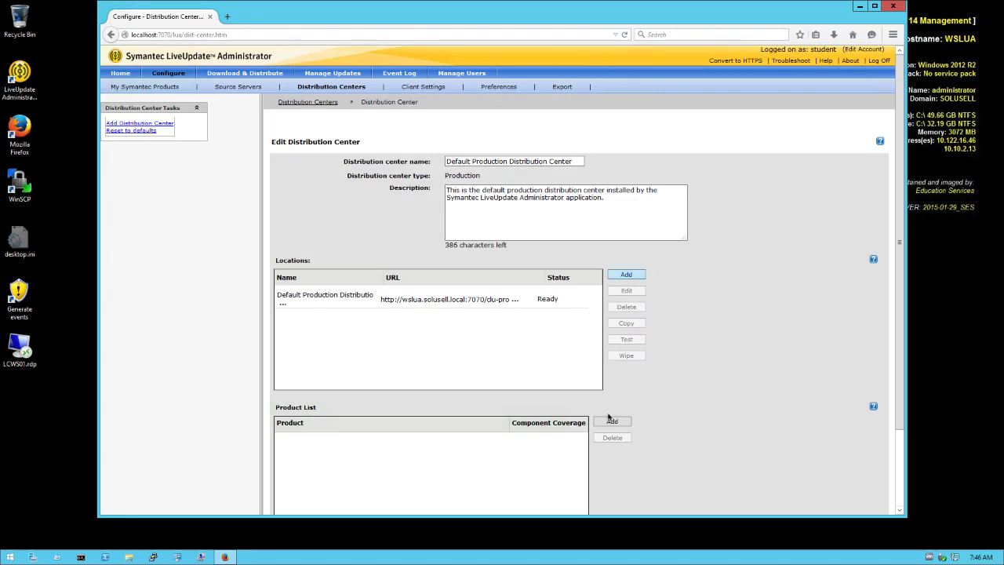
Add the SEP 14.0 English Windows client content updates to the center's product list and confirm.
{"action": "left_click", "coordinate": [612, 421]}
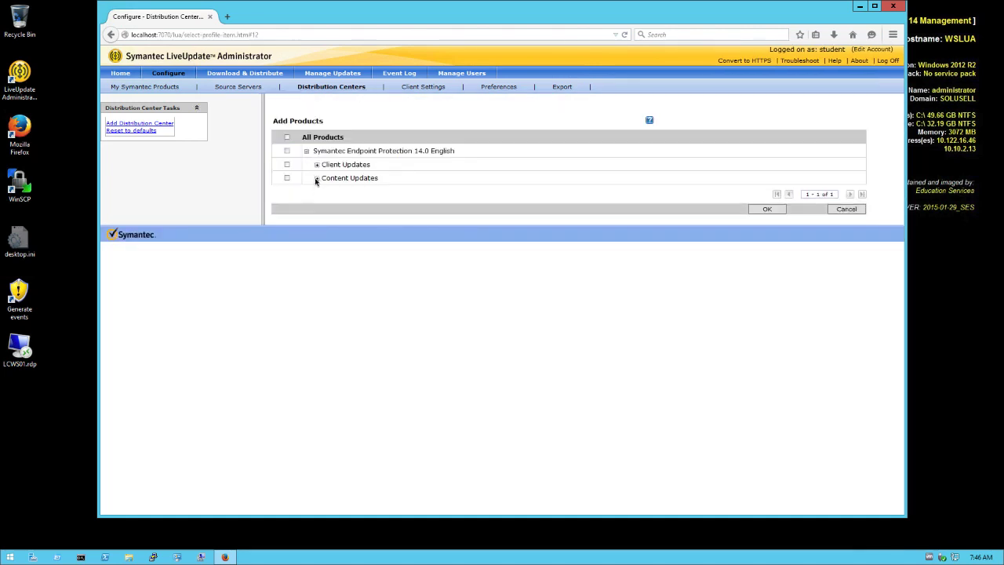
{"action": "left_click", "coordinate": [315, 177]}
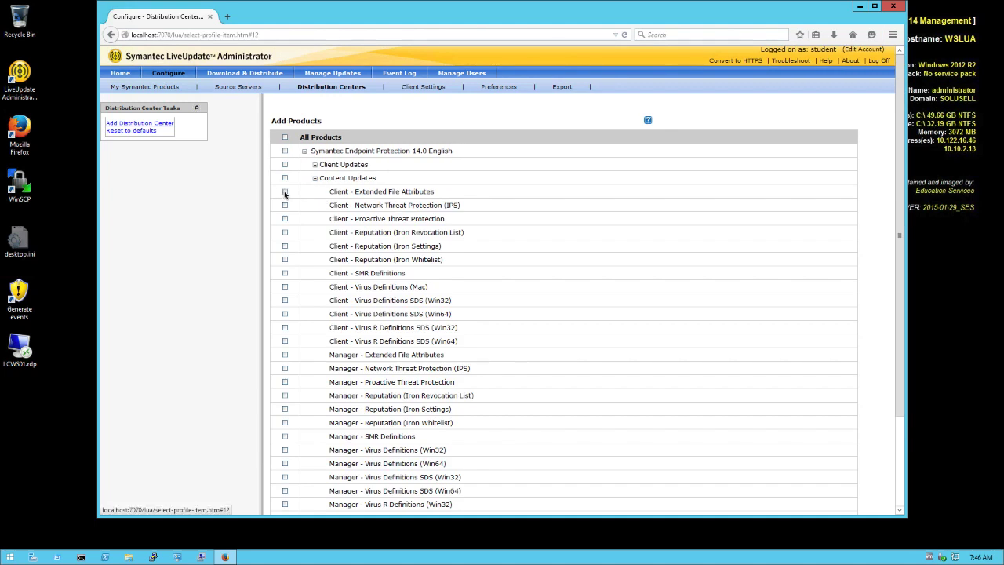
{"action": "left_click", "coordinate": [285, 191]}
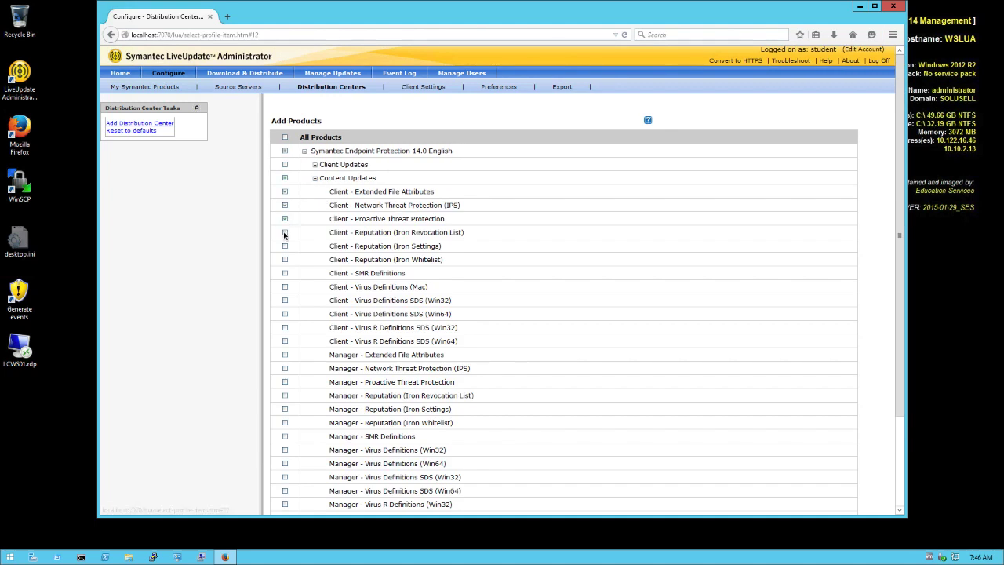
{"action": "left_click", "coordinate": [286, 232]}
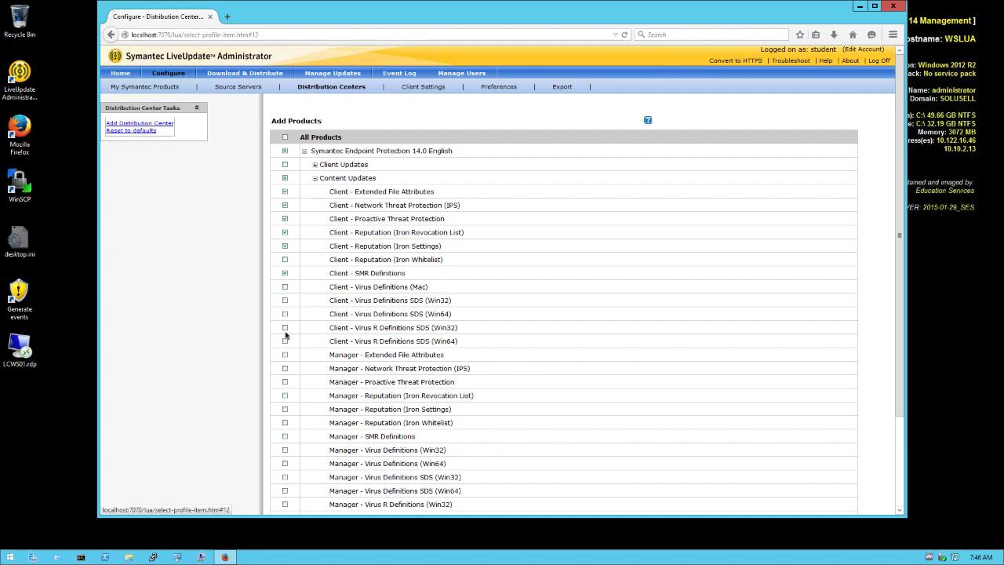
{"action": "left_click", "coordinate": [286, 328]}
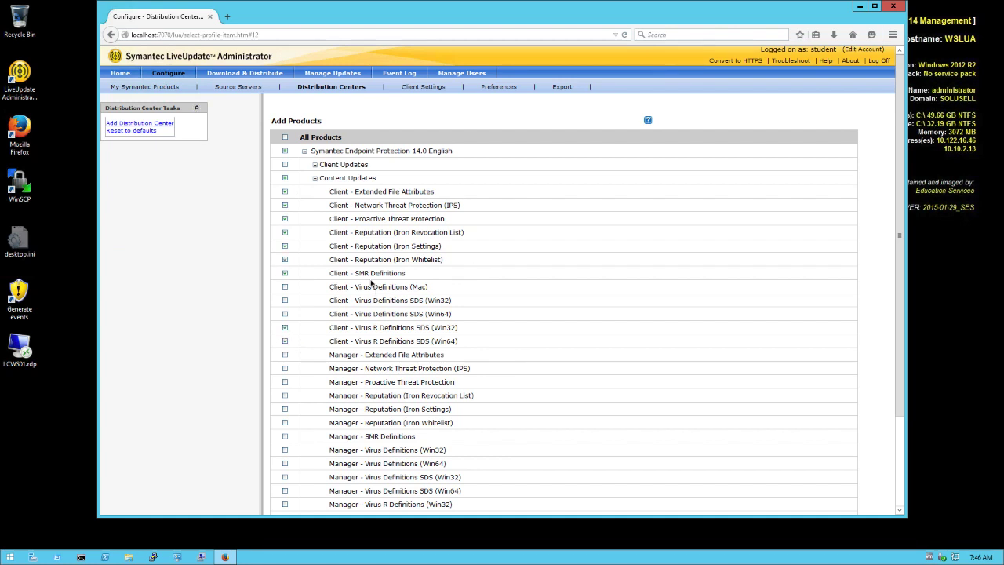
{"action": "mouse_move", "coordinate": [424, 415]}
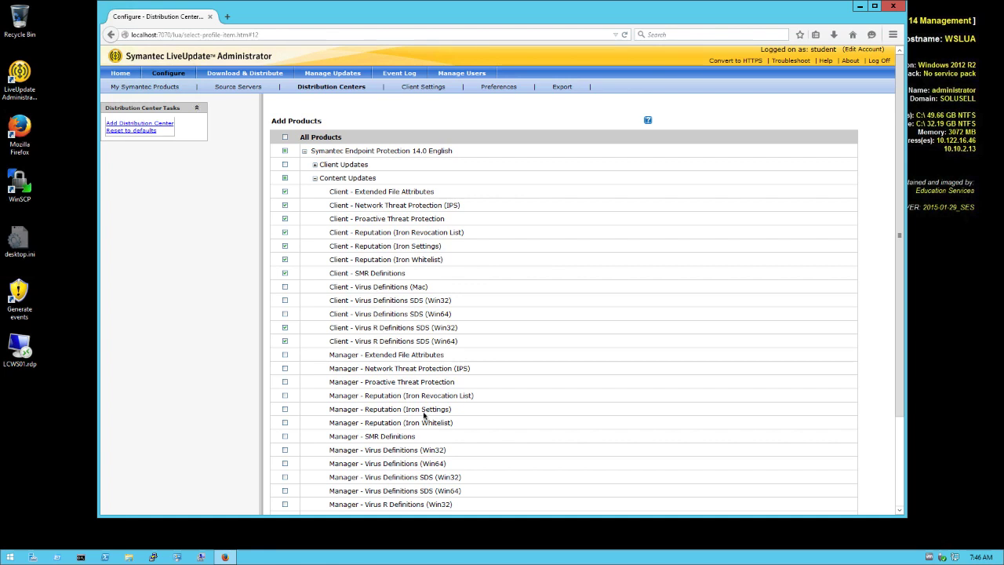
{"action": "scroll", "scroll_direction": "down", "scroll_amount": 3}
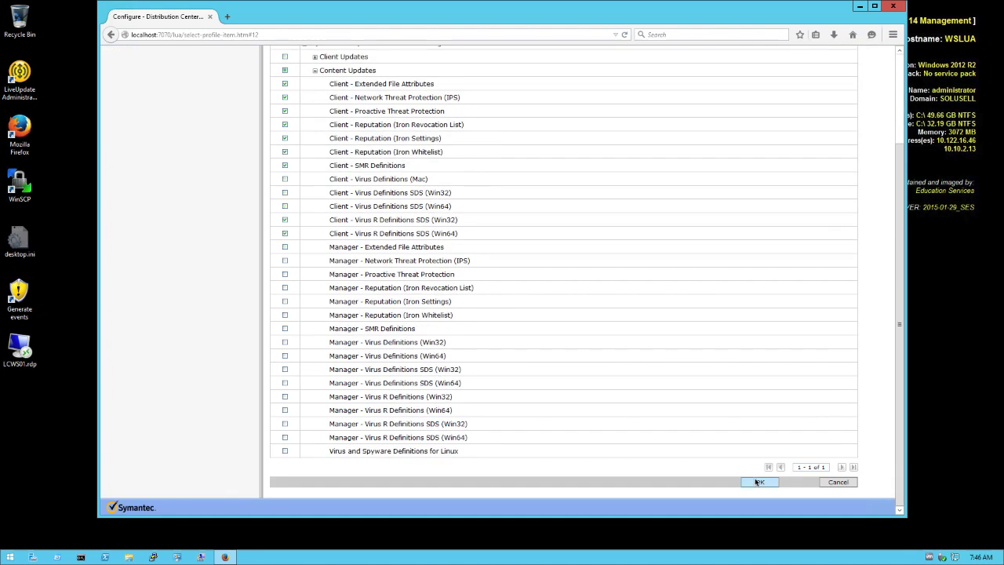
{"action": "left_click", "coordinate": [760, 482]}
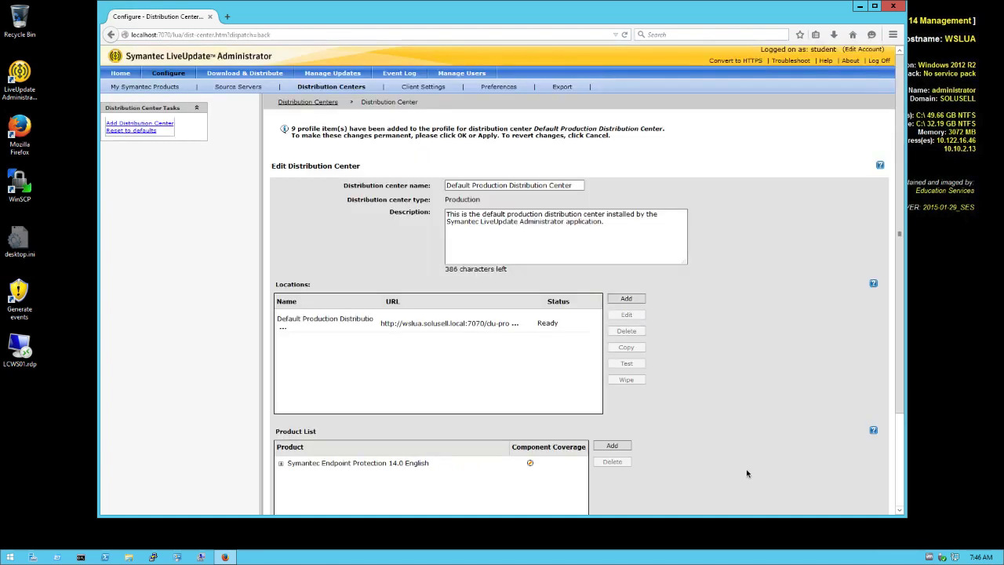
{"action": "mouse_move", "coordinate": [546, 419]}
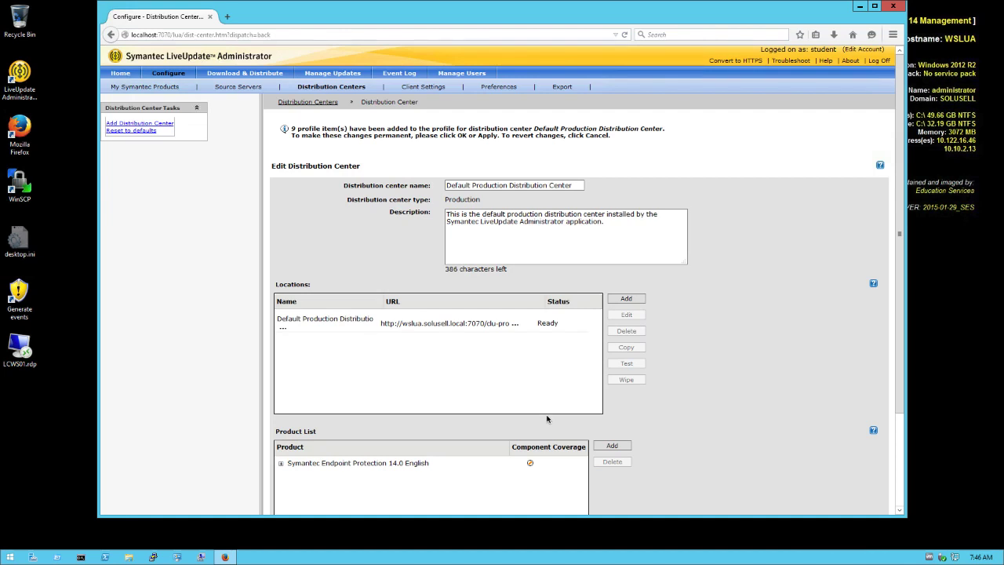
Confirm the Default Production Distribution Center with Symantec Endpoint Protection 14.0 English listed.
{"action": "scroll", "scroll_direction": "down", "scroll_amount": 3}
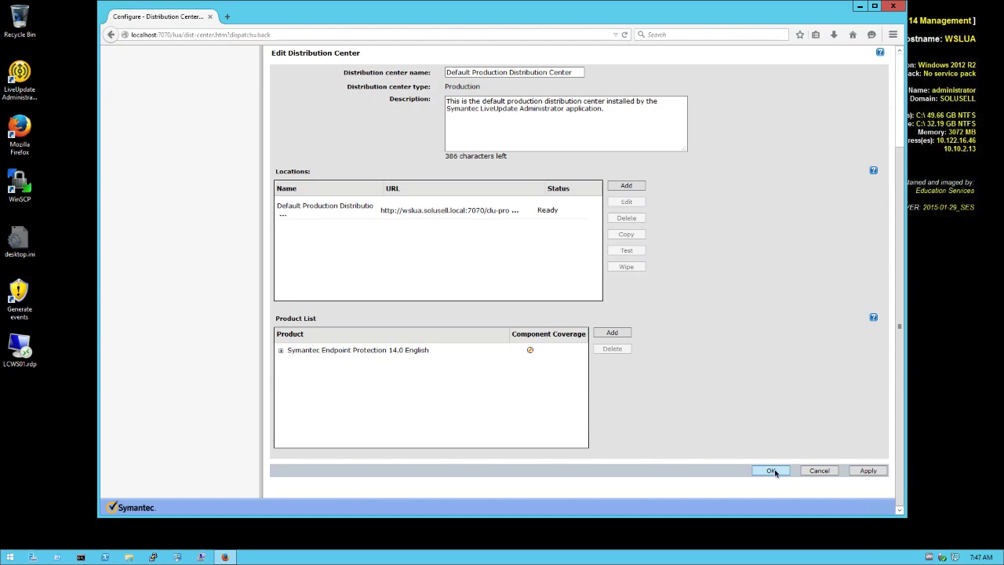
{"action": "left_click", "coordinate": [771, 471]}
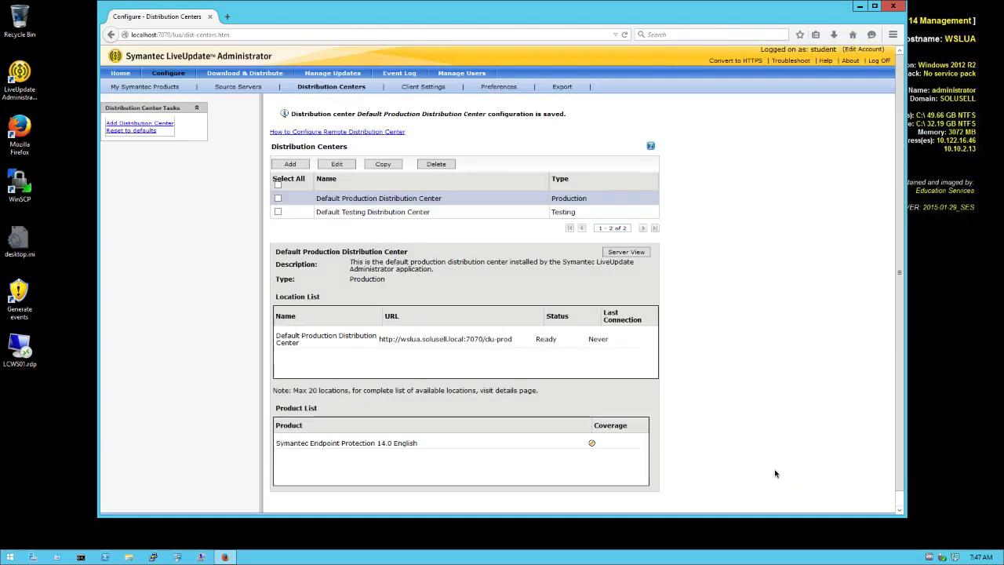
{"action": "mouse_move", "coordinate": [765, 470]}
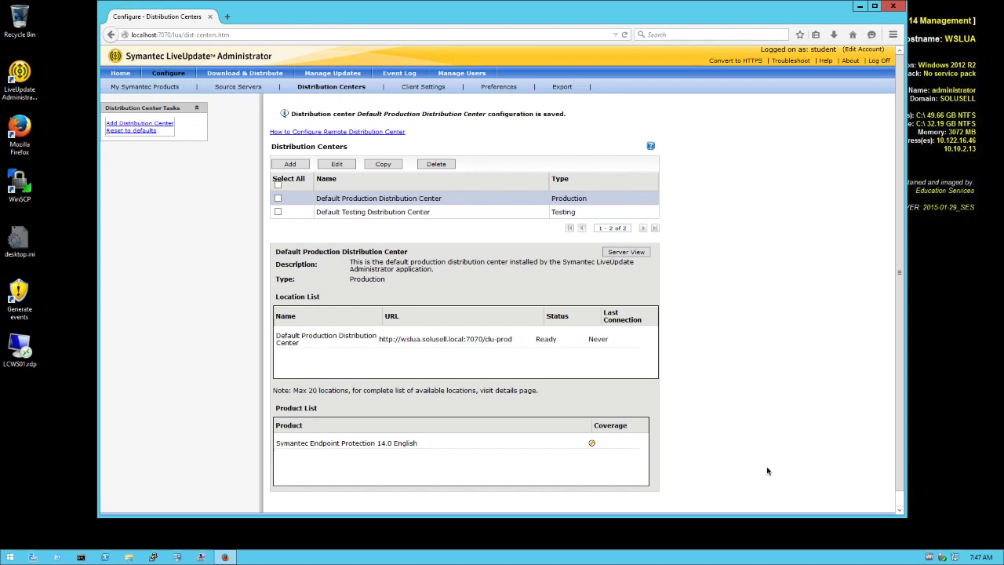
{"action": "mouse_move", "coordinate": [420, 339]}
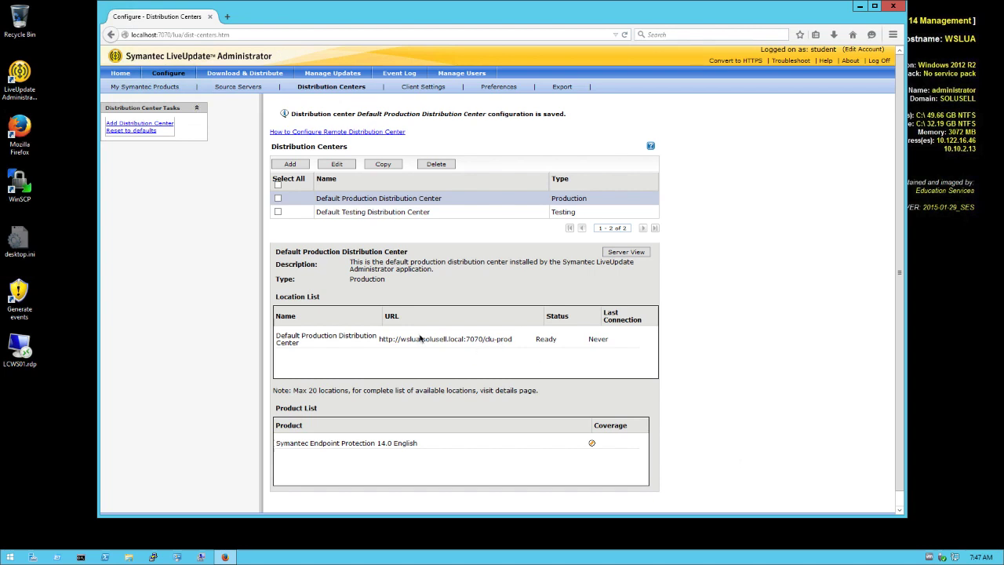
{"action": "mouse_move", "coordinate": [493, 339]}
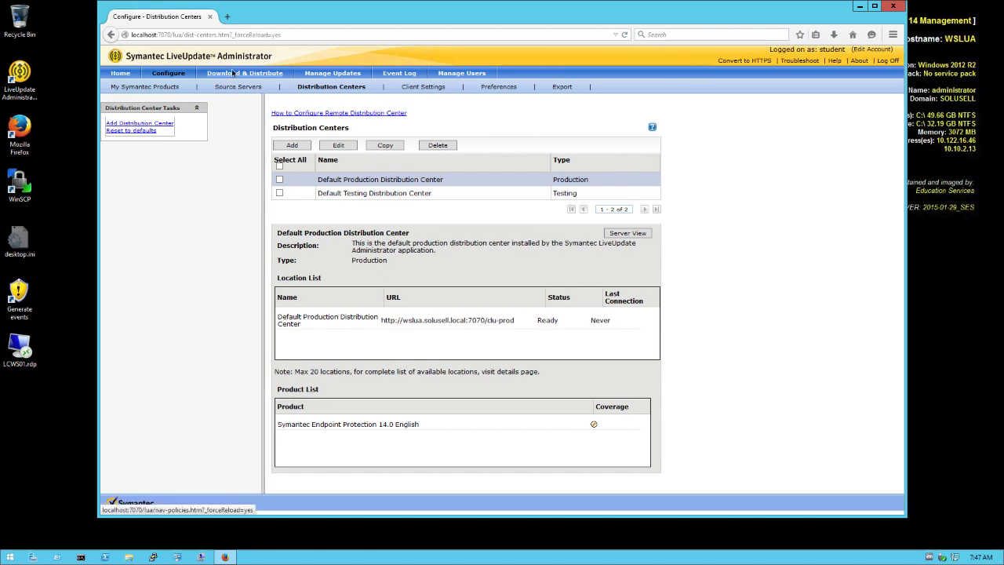
Add a distribution schedule named 'SEP 14.0 content to Prod' and bring up its product picker.
{"action": "left_click", "coordinate": [245, 73]}
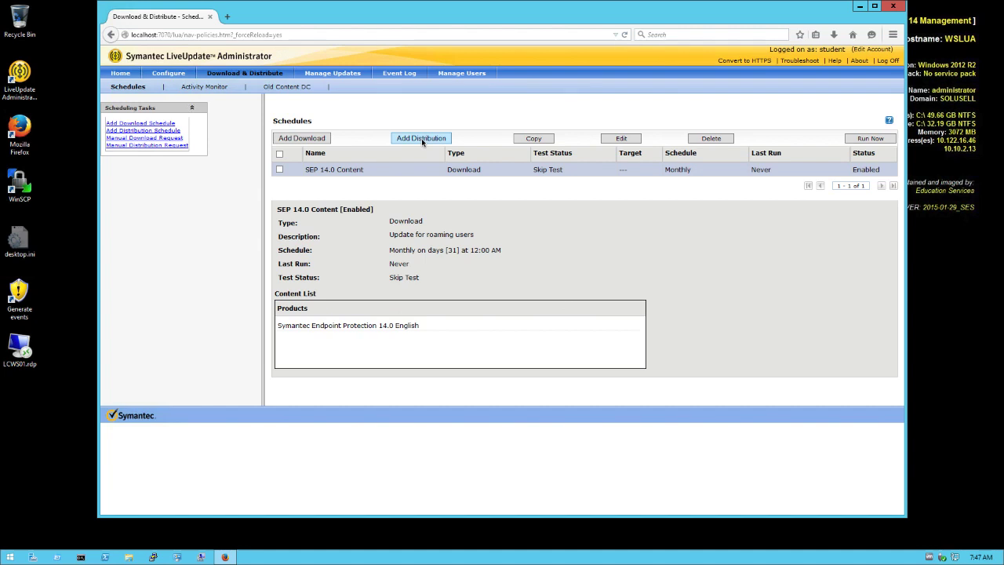
{"action": "left_click", "coordinate": [421, 138]}
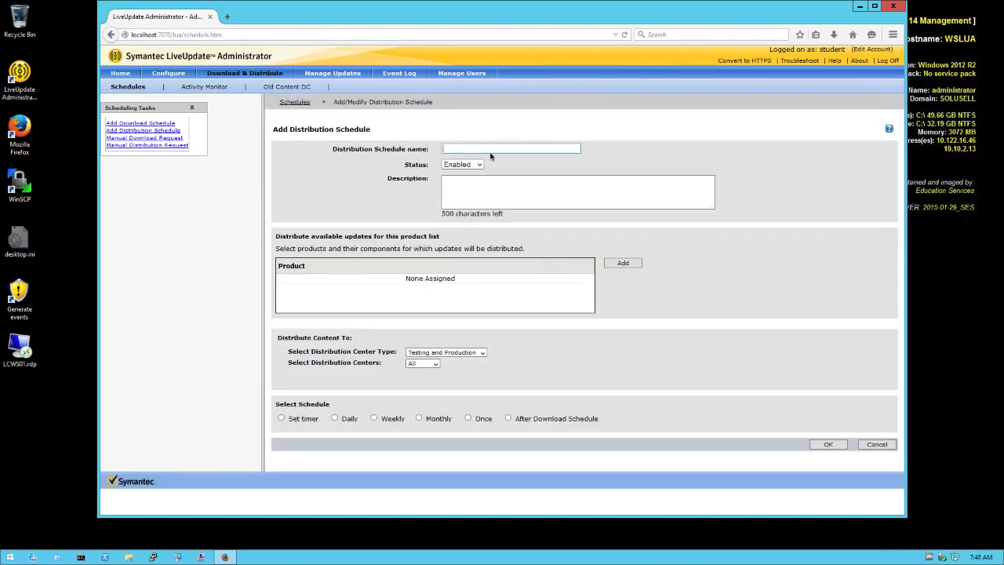
{"action": "type", "text": "SEP 14.0 content to Prod"}
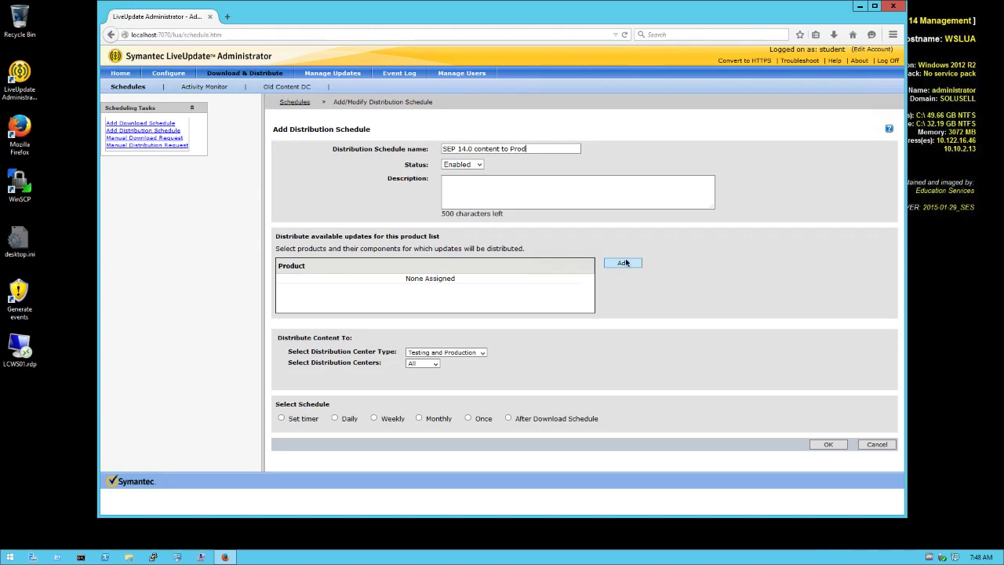
{"action": "left_click", "coordinate": [623, 264]}
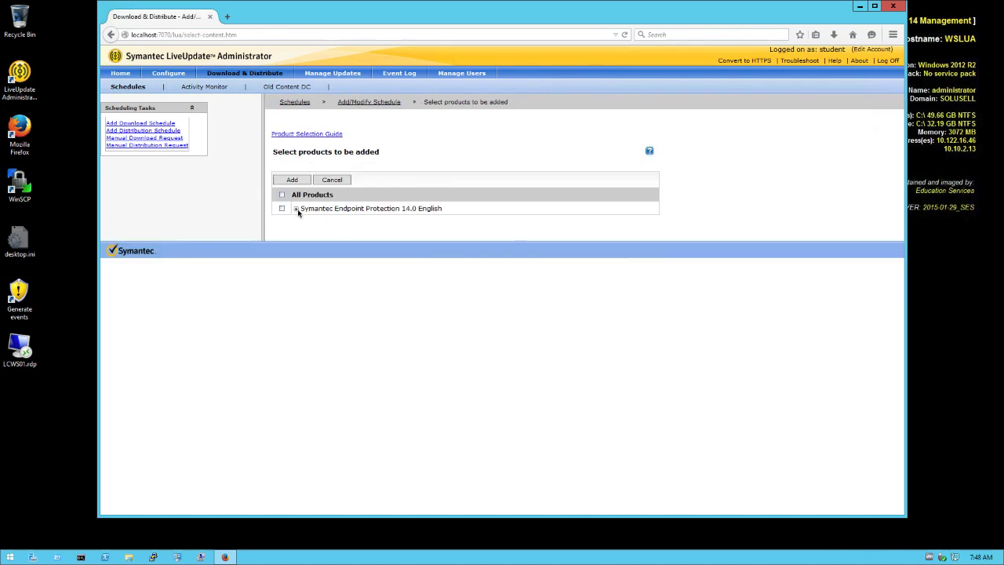
Expand SEP 14.0 English Content Updates and tick its client Windows content updates.
{"action": "left_click", "coordinate": [297, 207]}
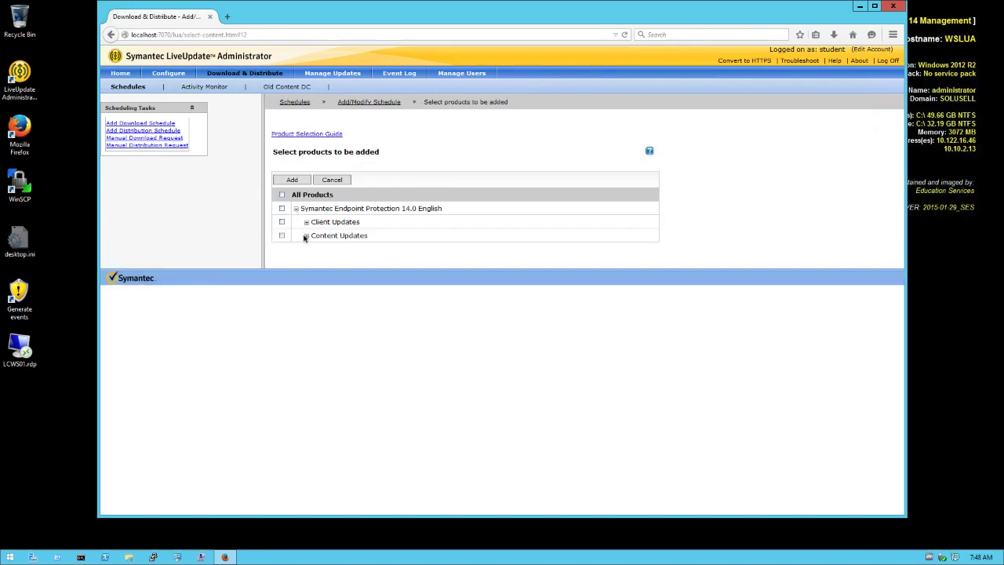
{"action": "left_click", "coordinate": [306, 235]}
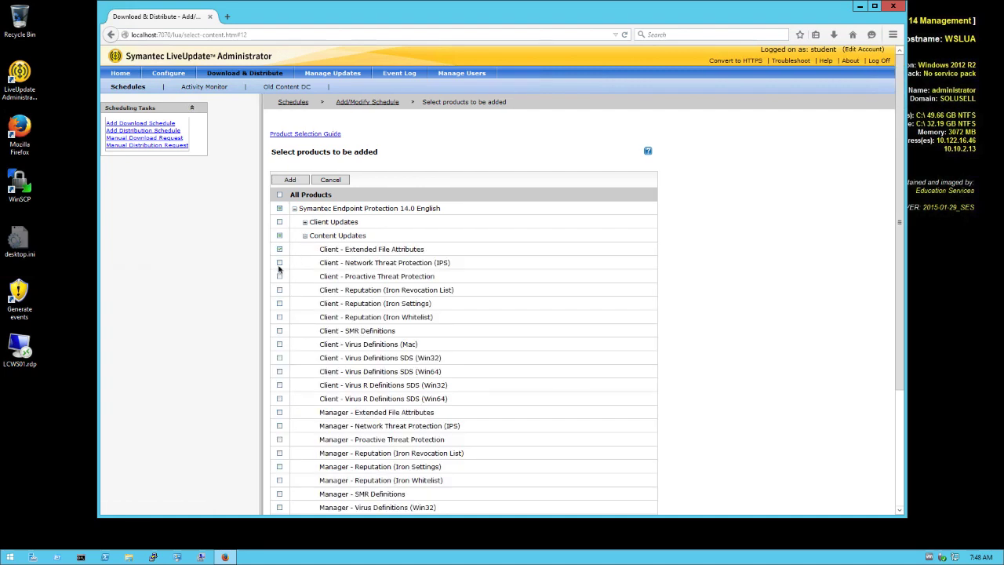
{"action": "left_click", "coordinate": [279, 262]}
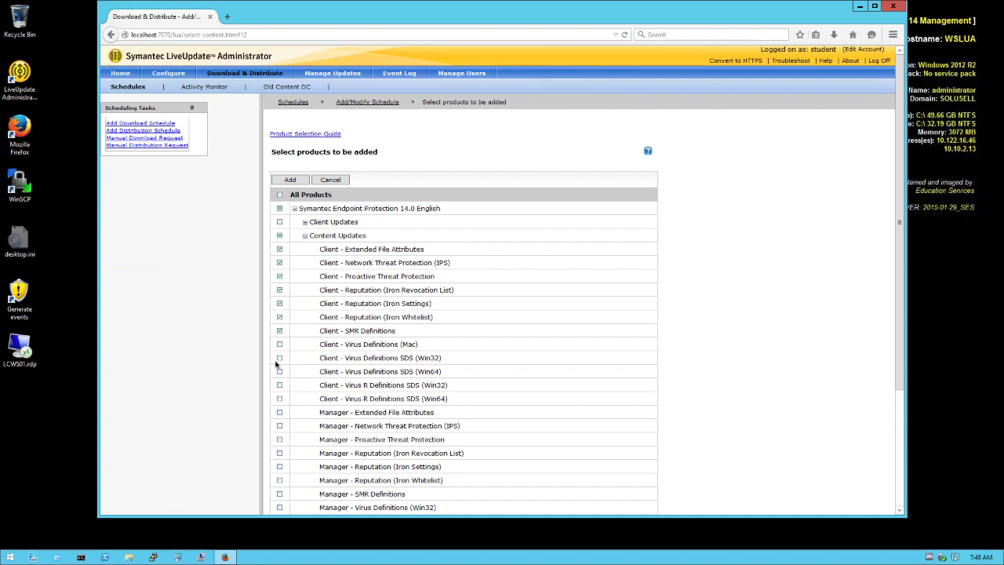
{"action": "mouse_move", "coordinate": [279, 383]}
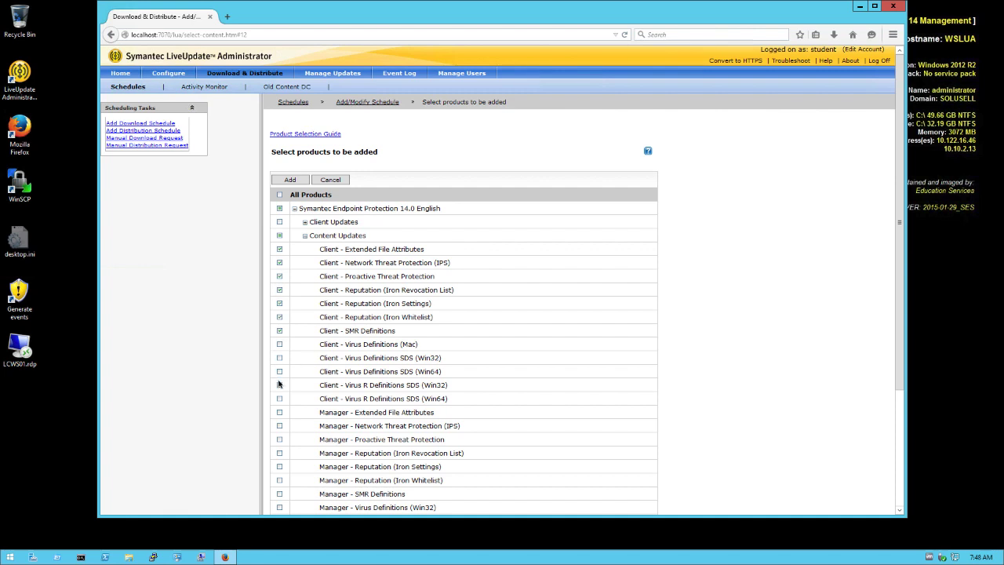
{"action": "left_click", "coordinate": [290, 179]}
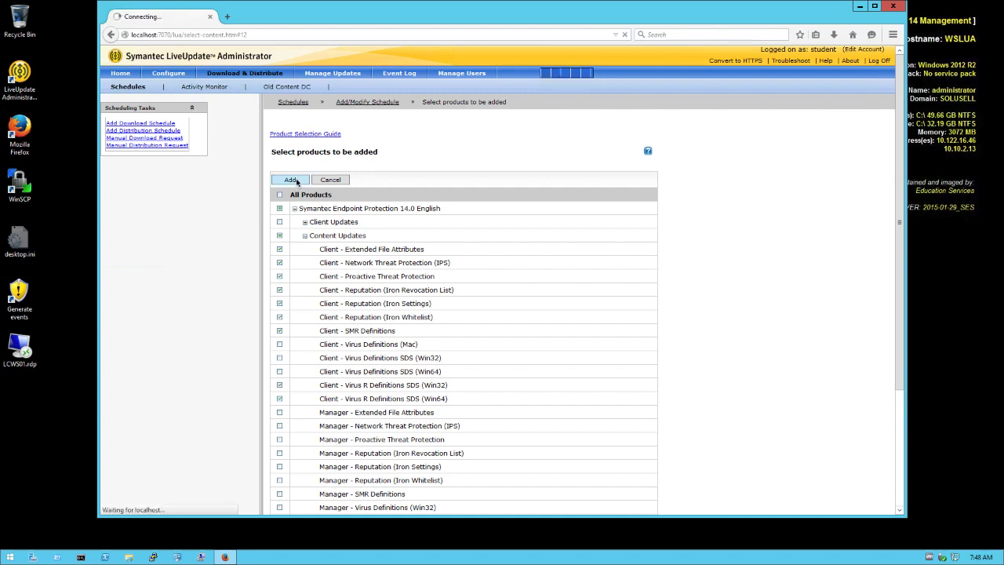
Add the chosen SEP 14.0 English content and save the schedule to run after downloads.
{"action": "left_click", "coordinate": [291, 179]}
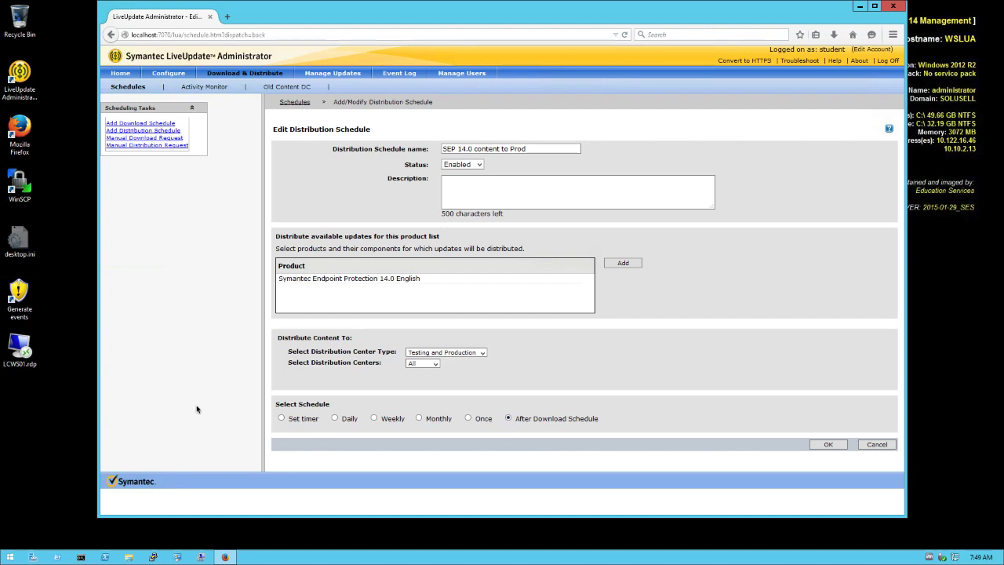
{"action": "left_click", "coordinate": [828, 444]}
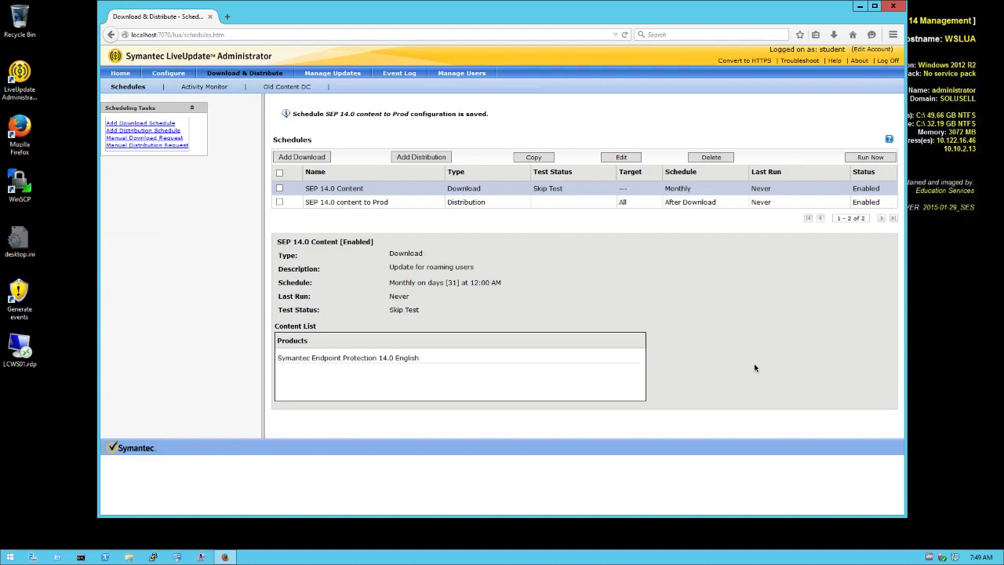